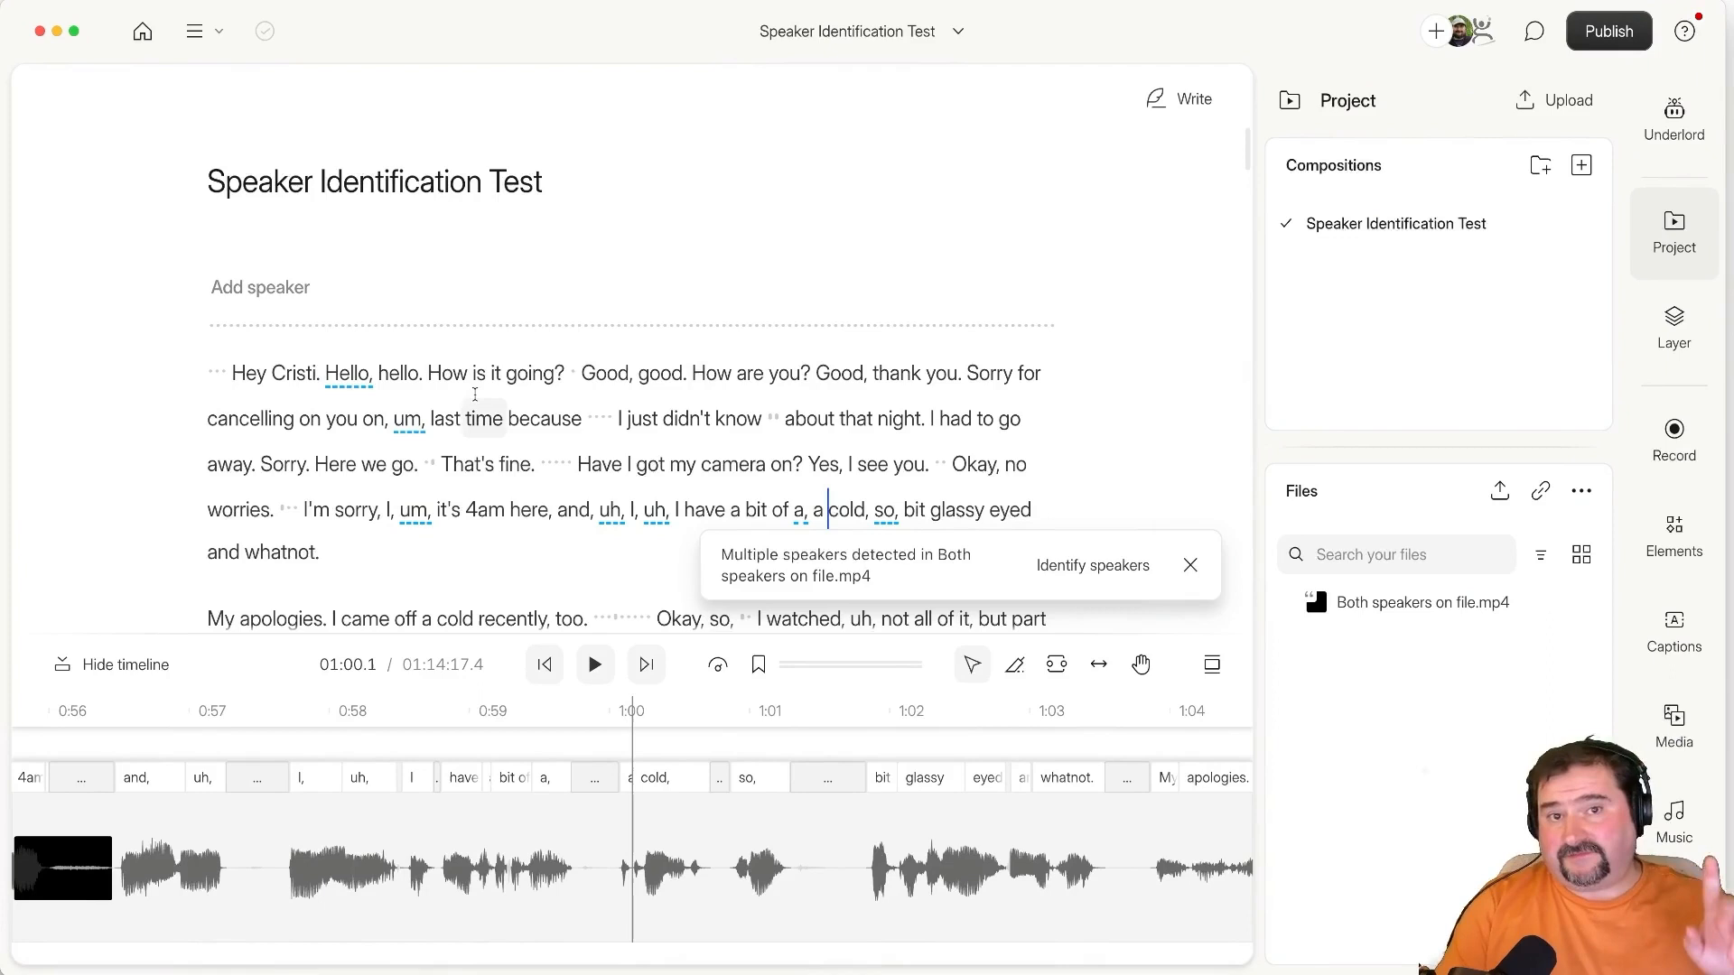
mouse_move(1114, 594)
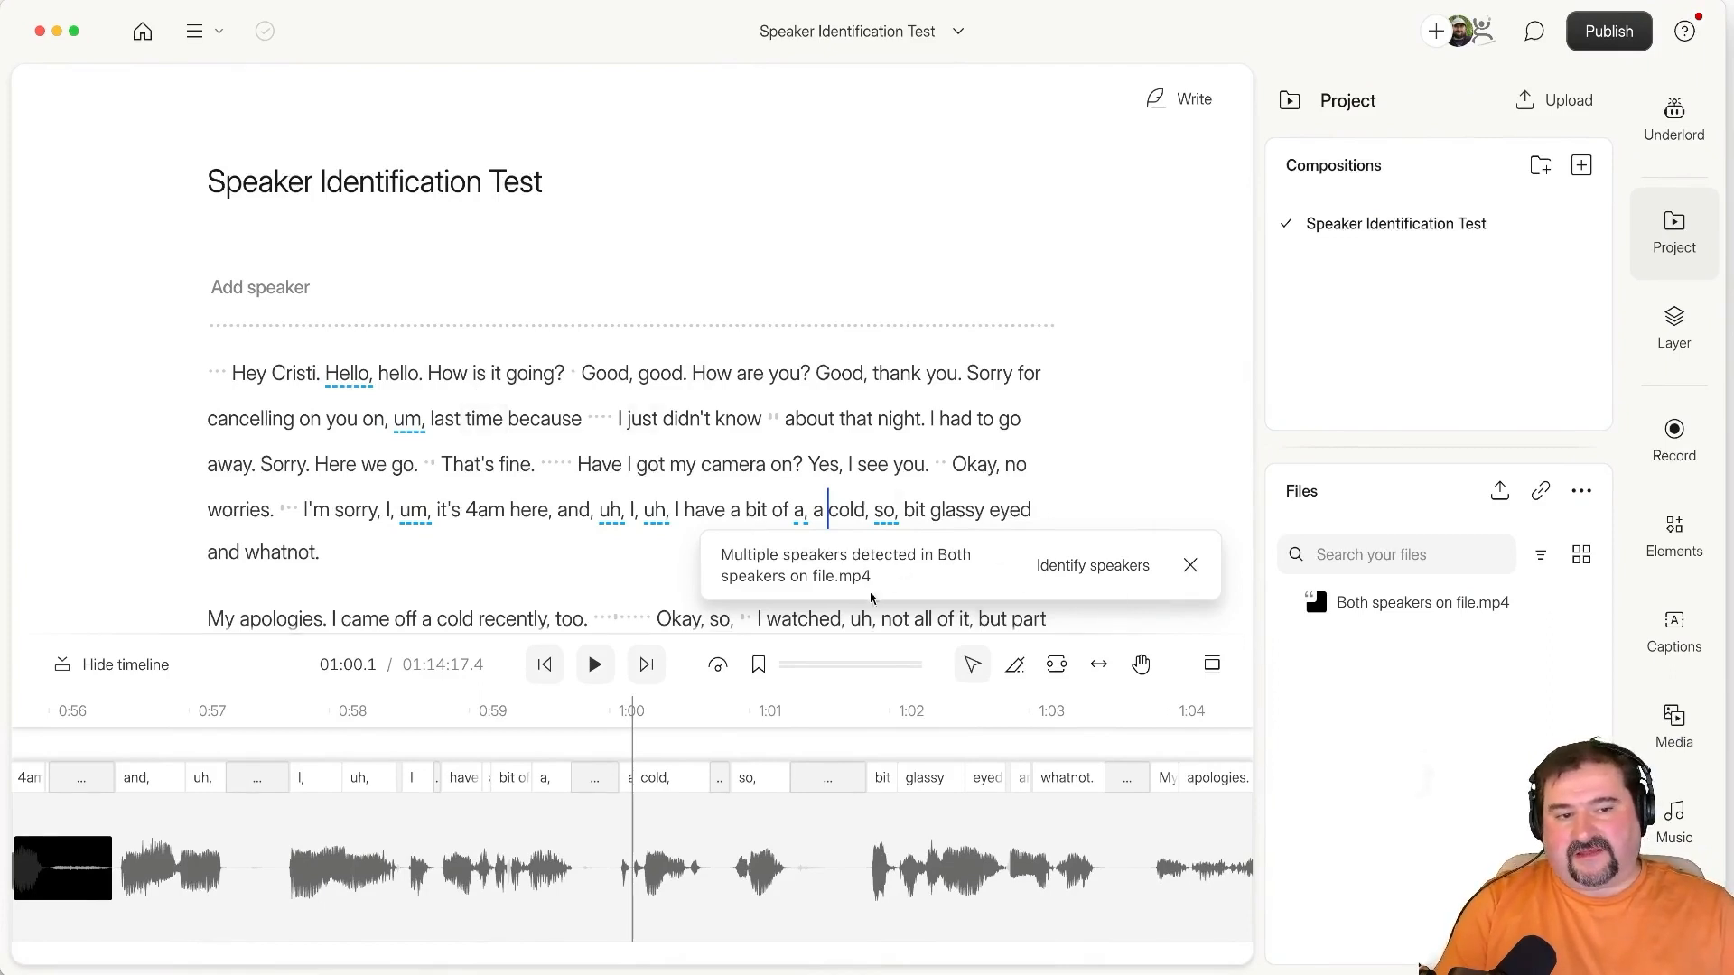
mouse_move(1190, 565)
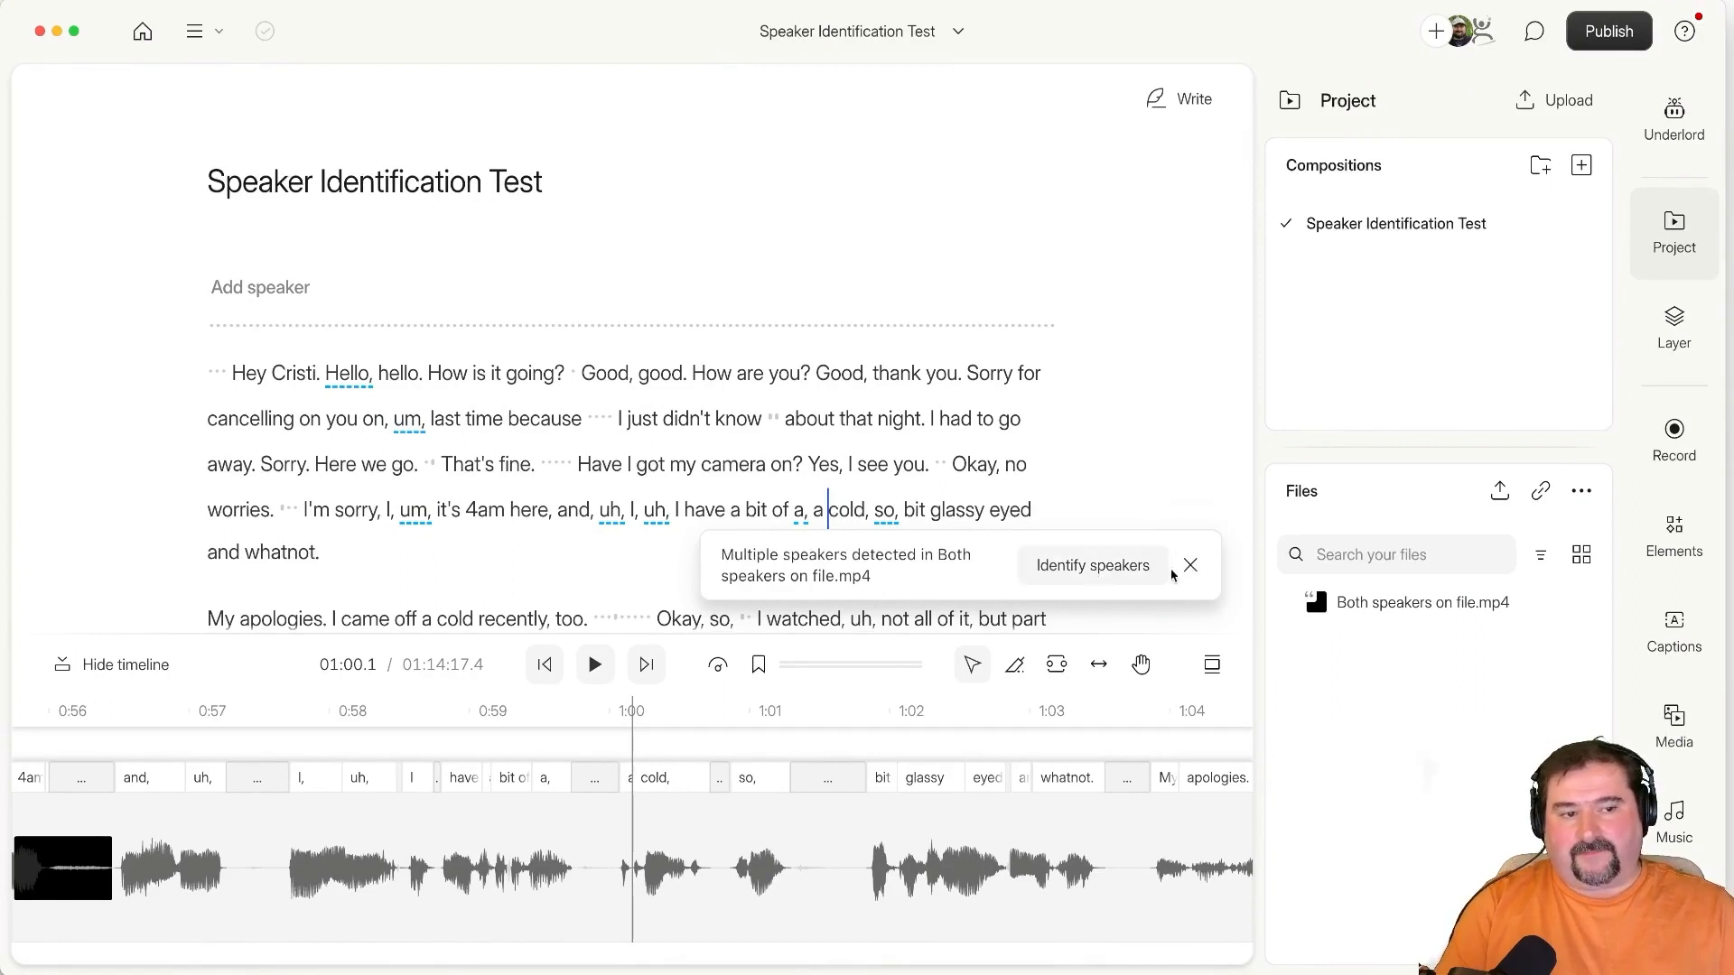
Dismiss the 'Multiple speakers detected' toast.
click(1190, 565)
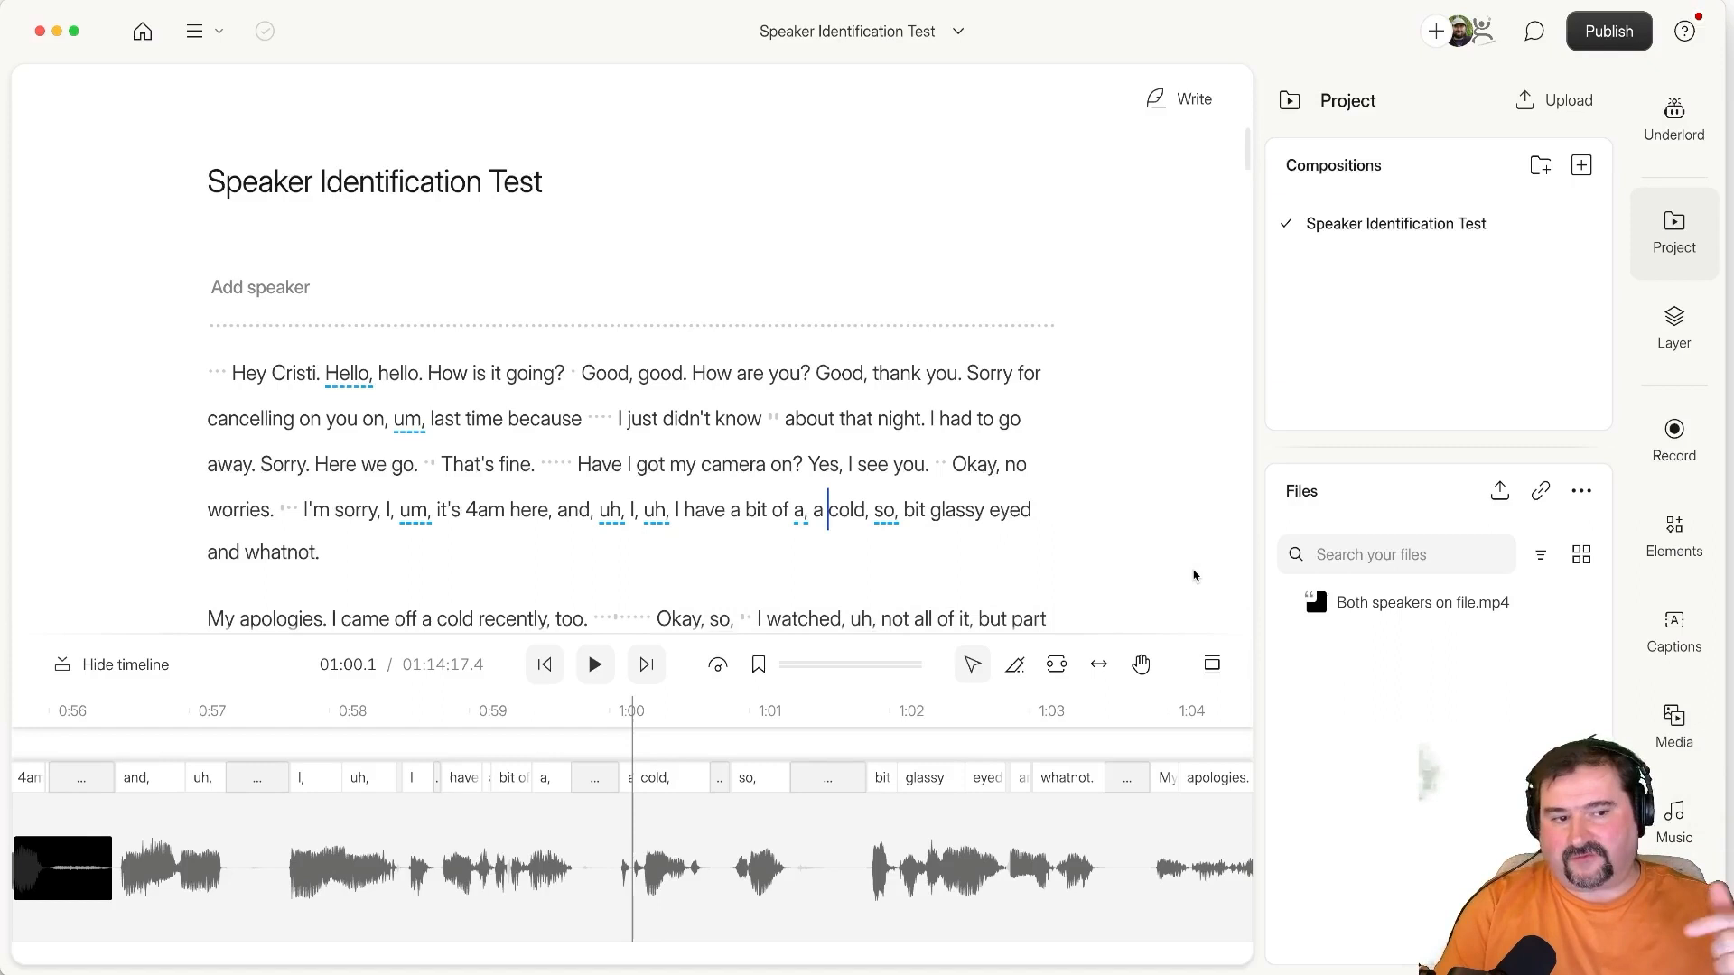
mouse_move(1424, 603)
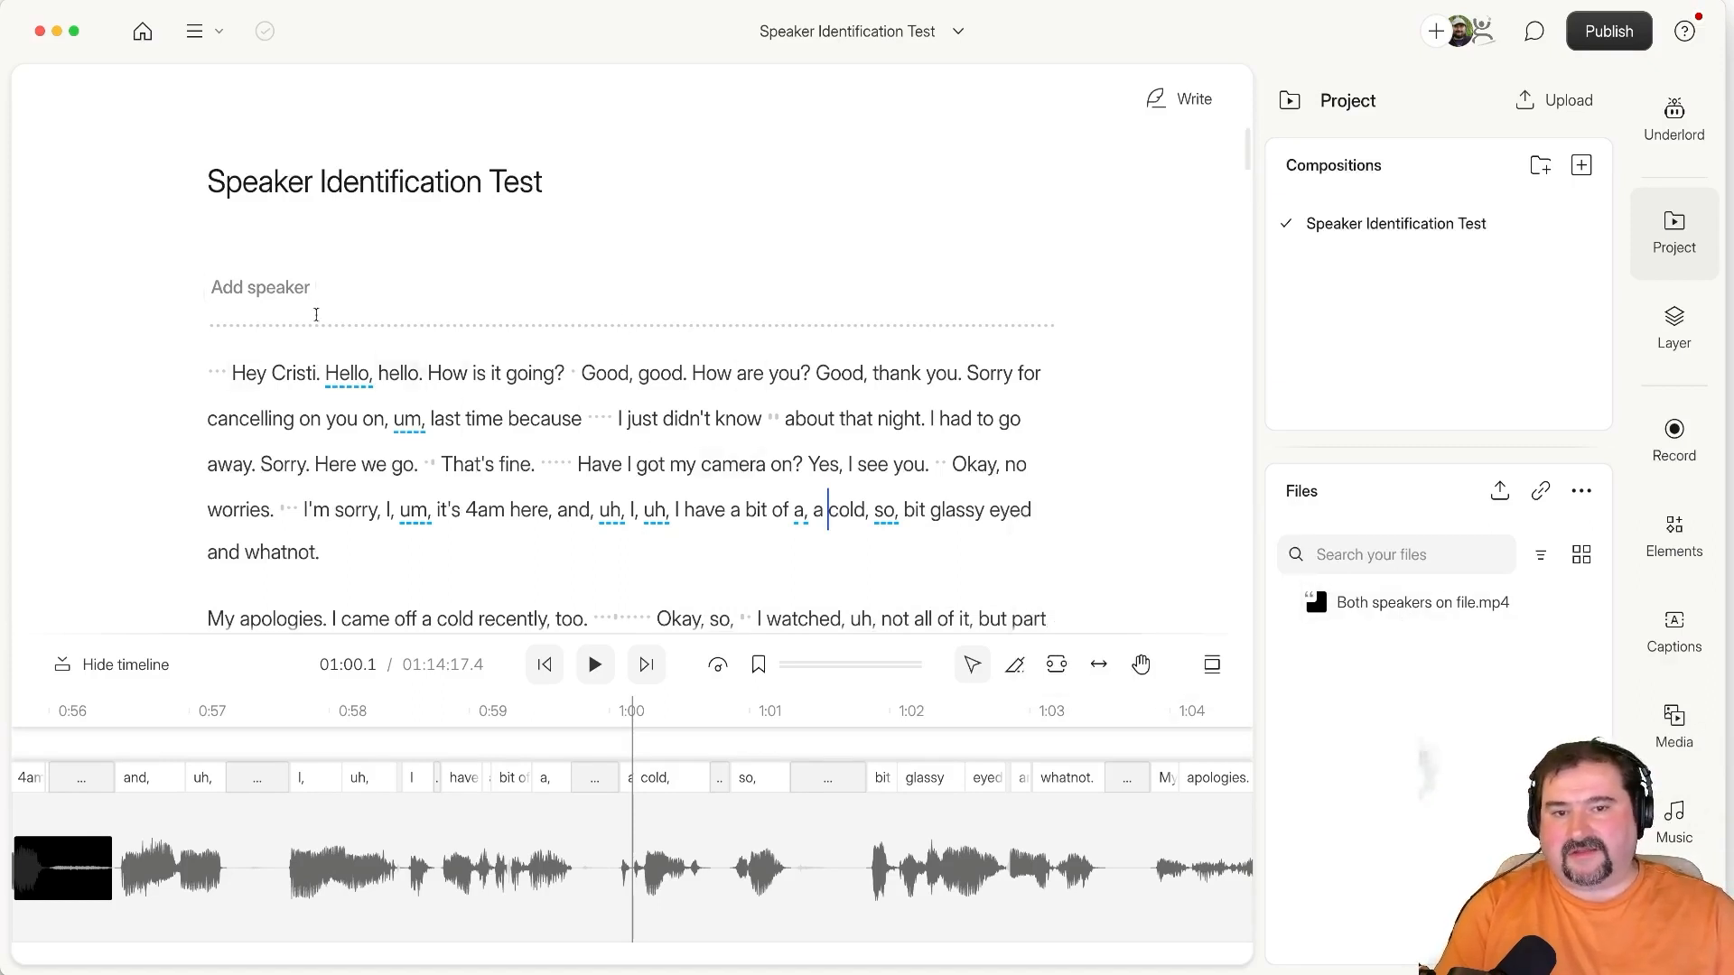
Collapse the Project panel so the transcript spans the full editing area.
click(260, 287)
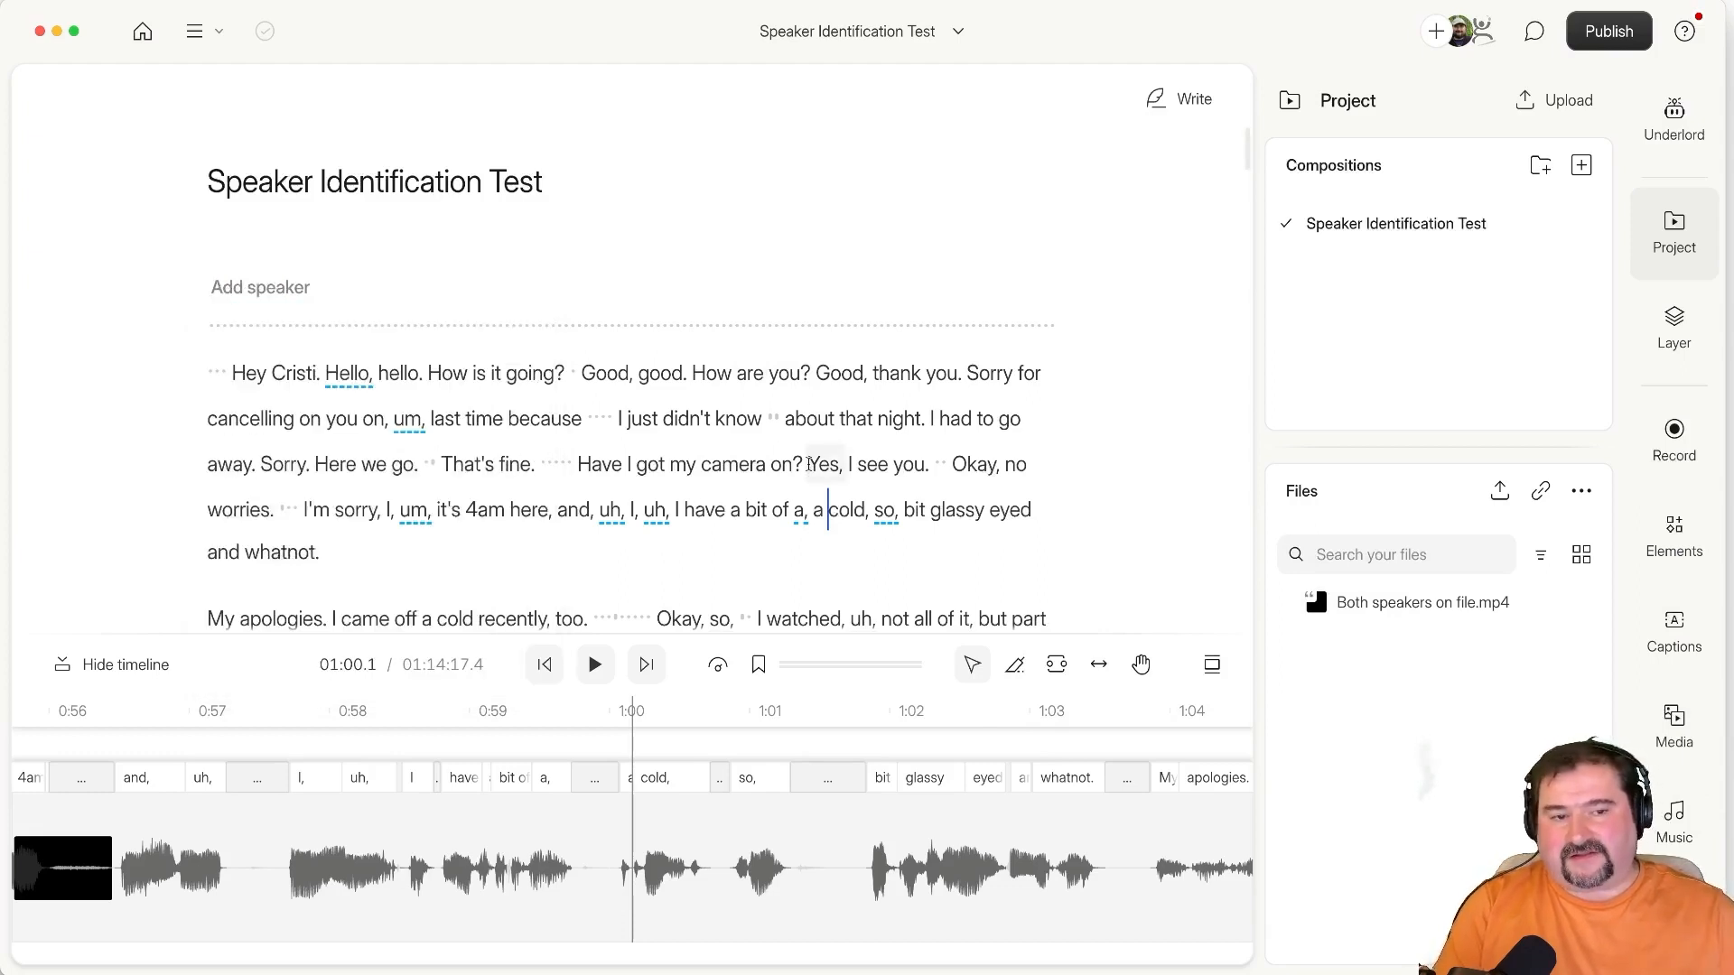
click(260, 288)
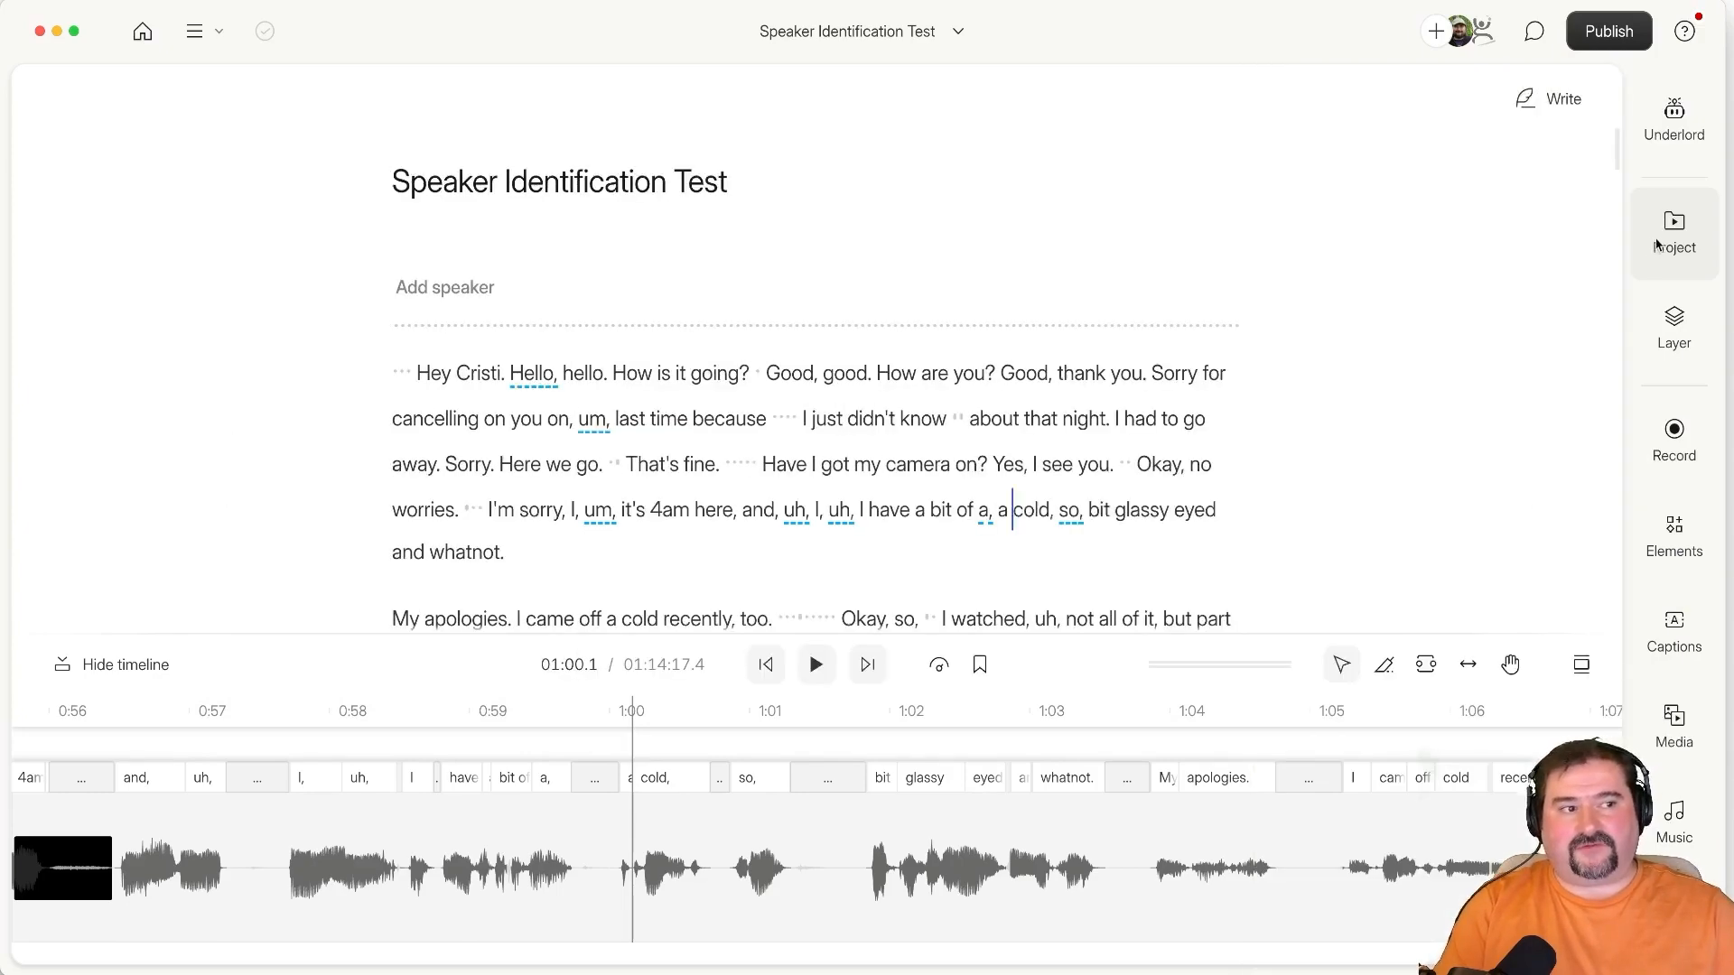
Reopen the Project panel and bring up the context menu for Both speakers on file.mp4.
click(1673, 233)
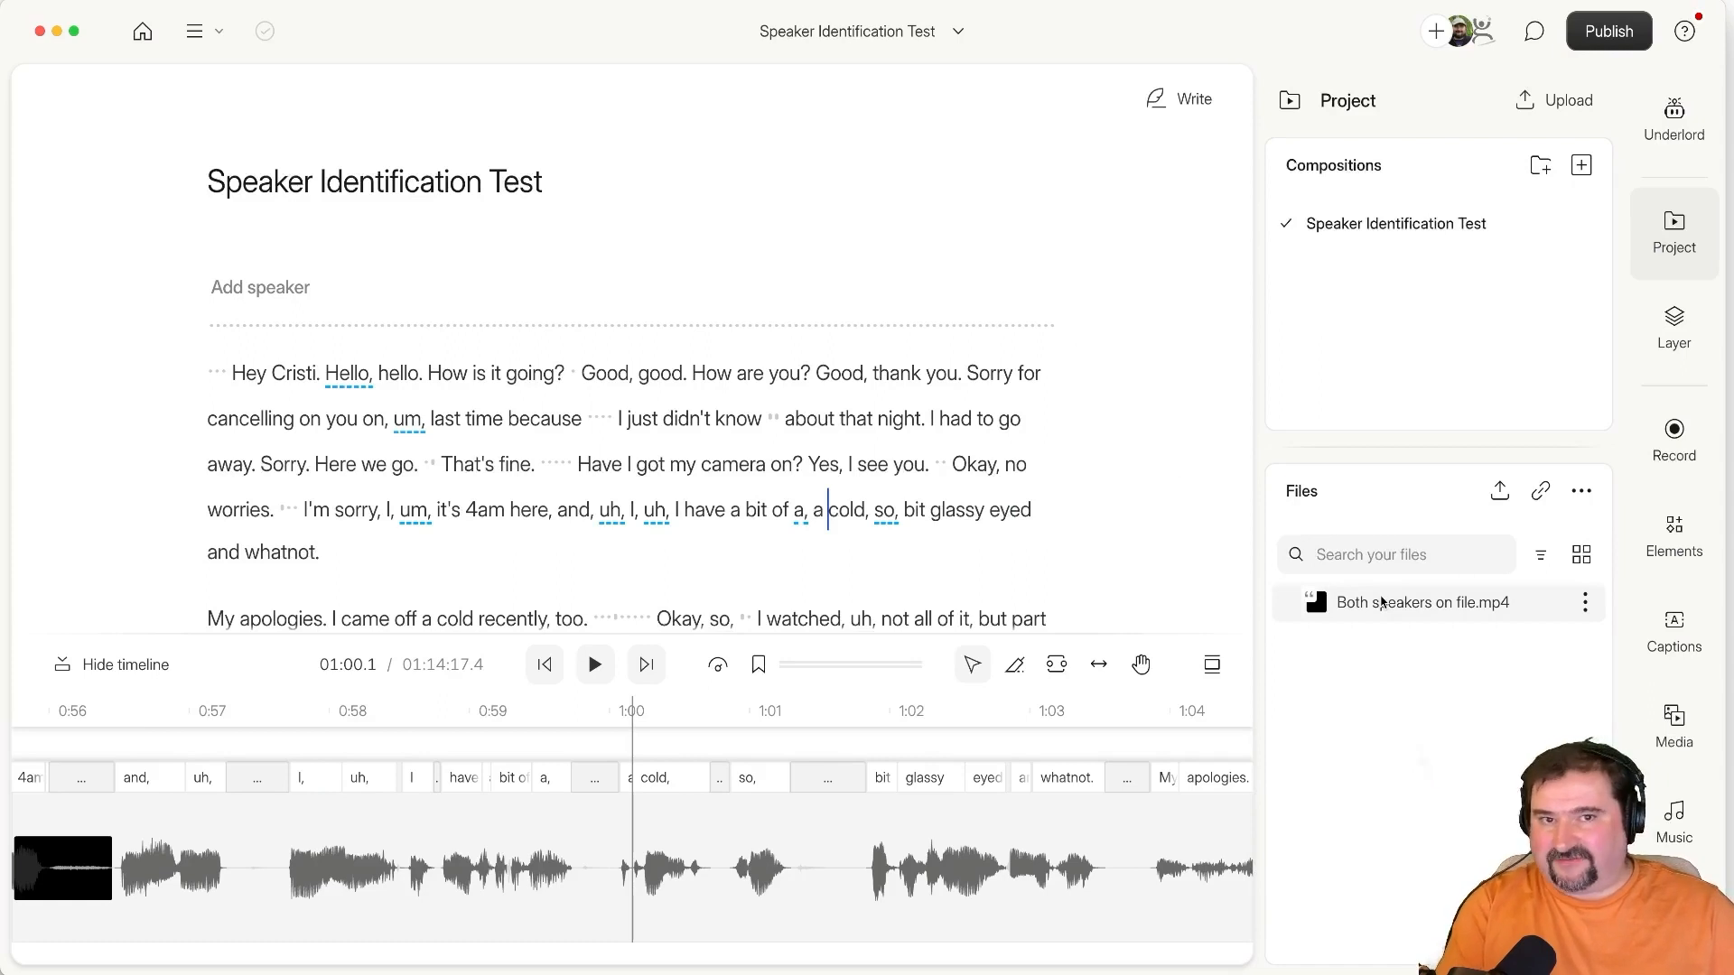
click(1584, 603)
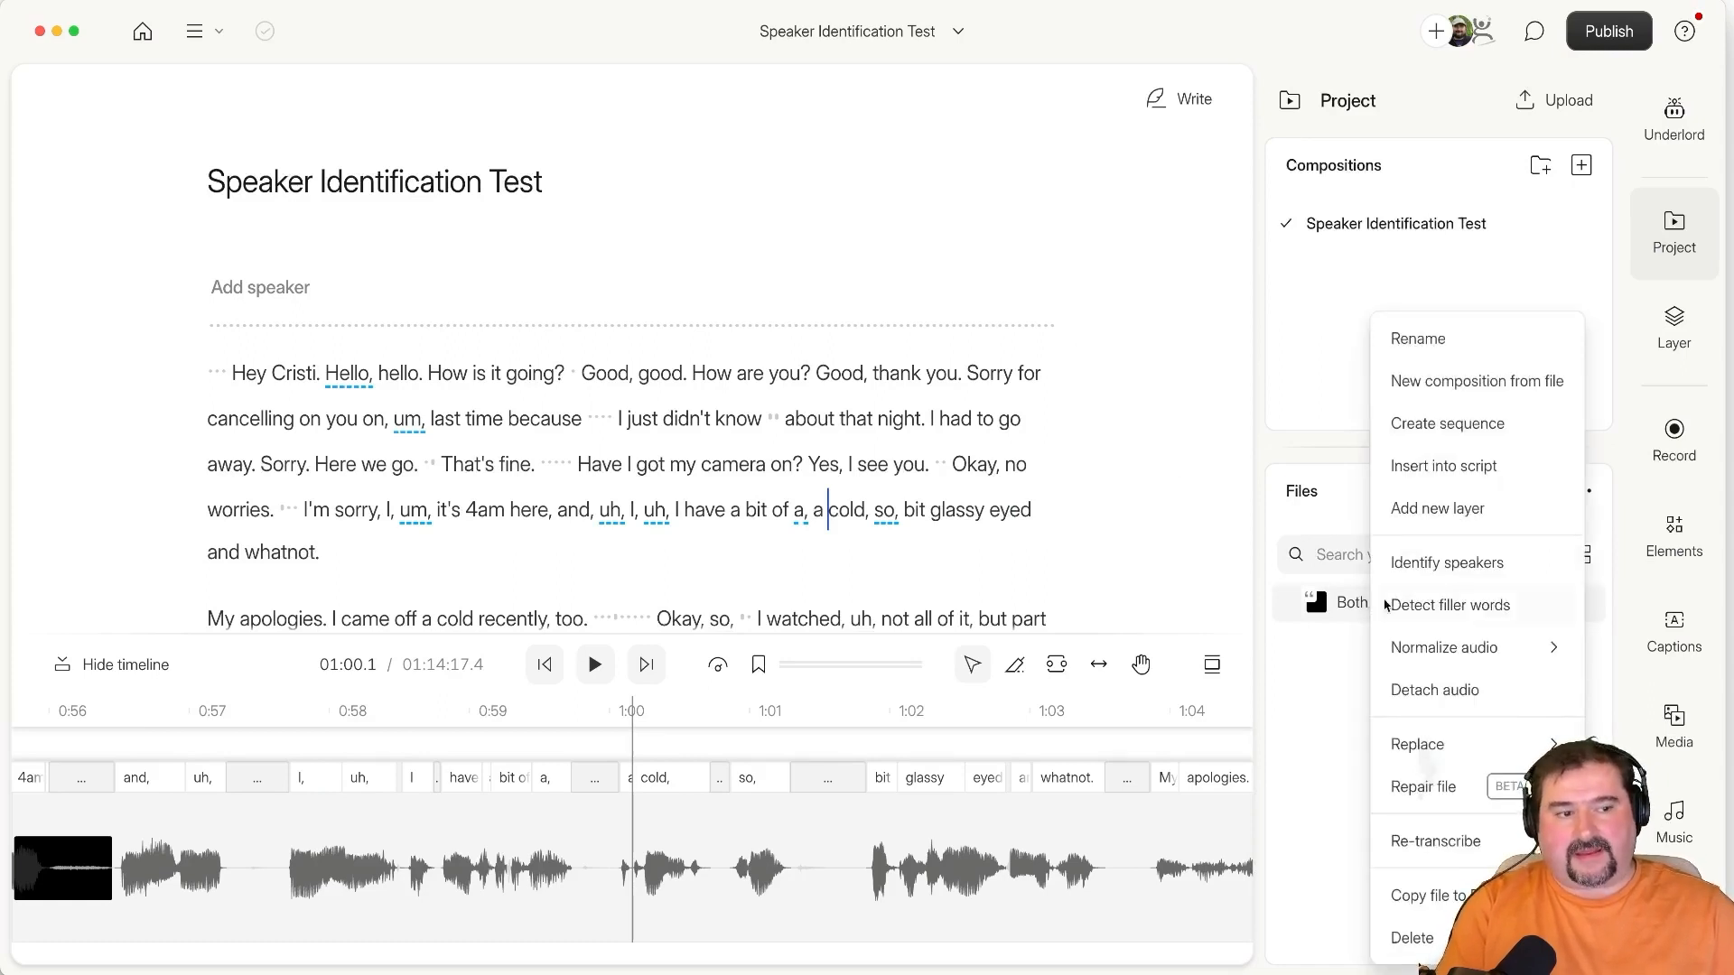
mouse_move(1446, 564)
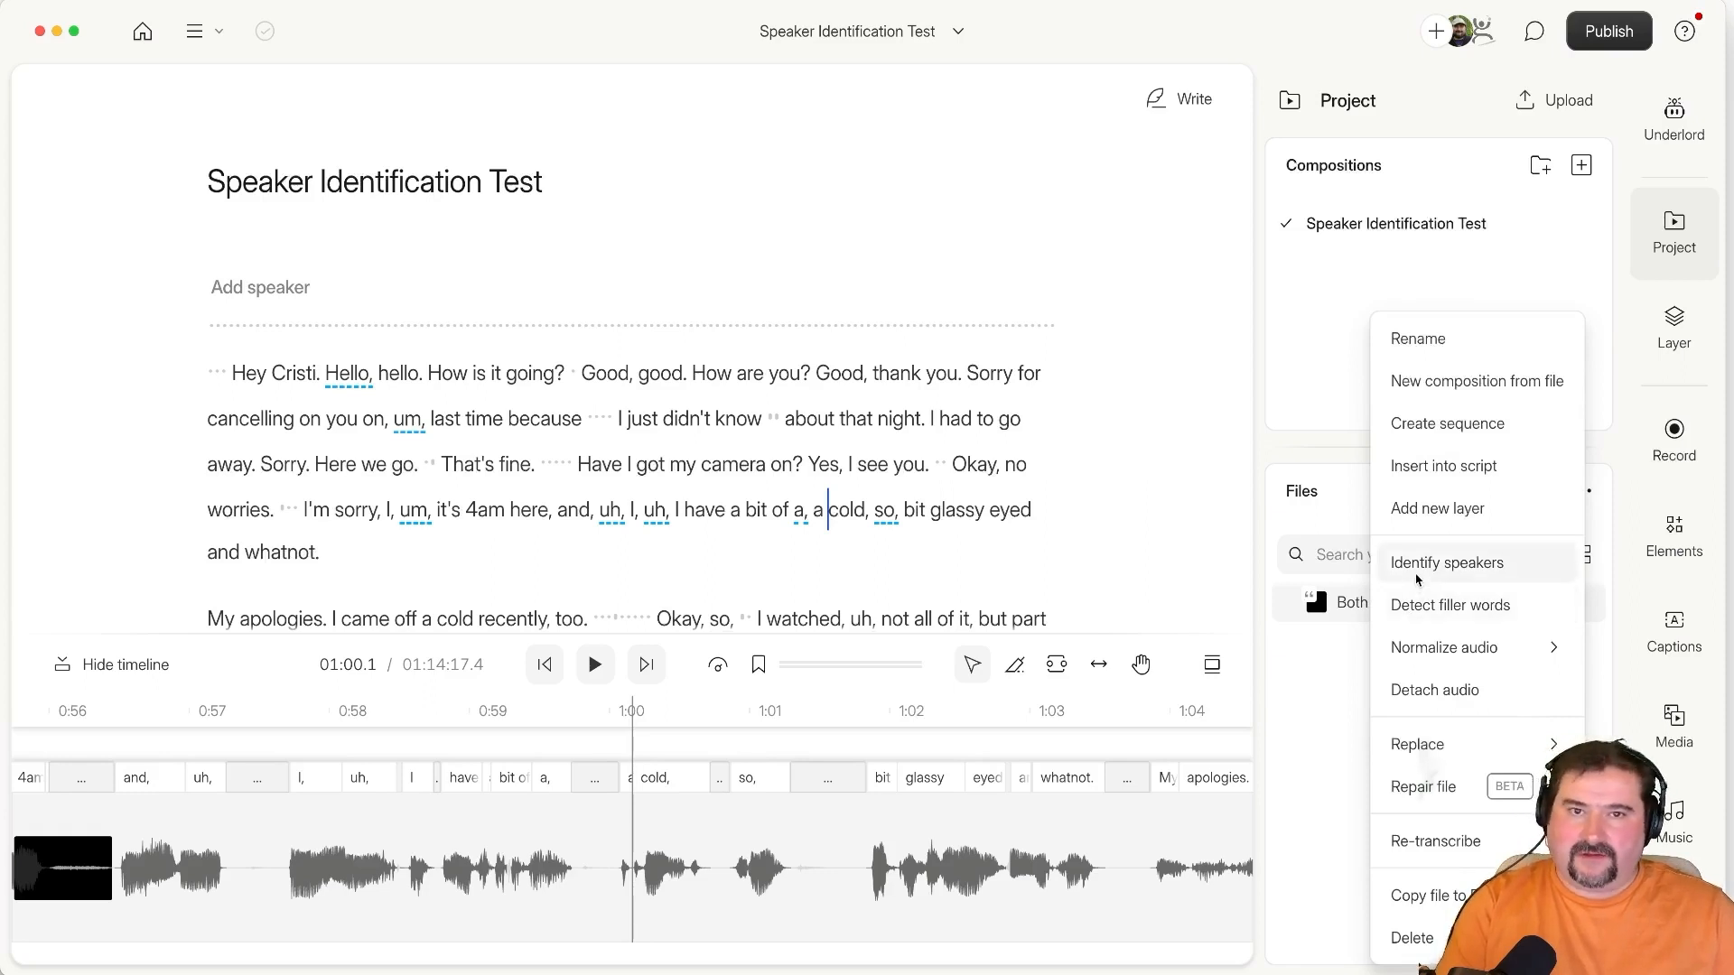
mouse_move(1470, 567)
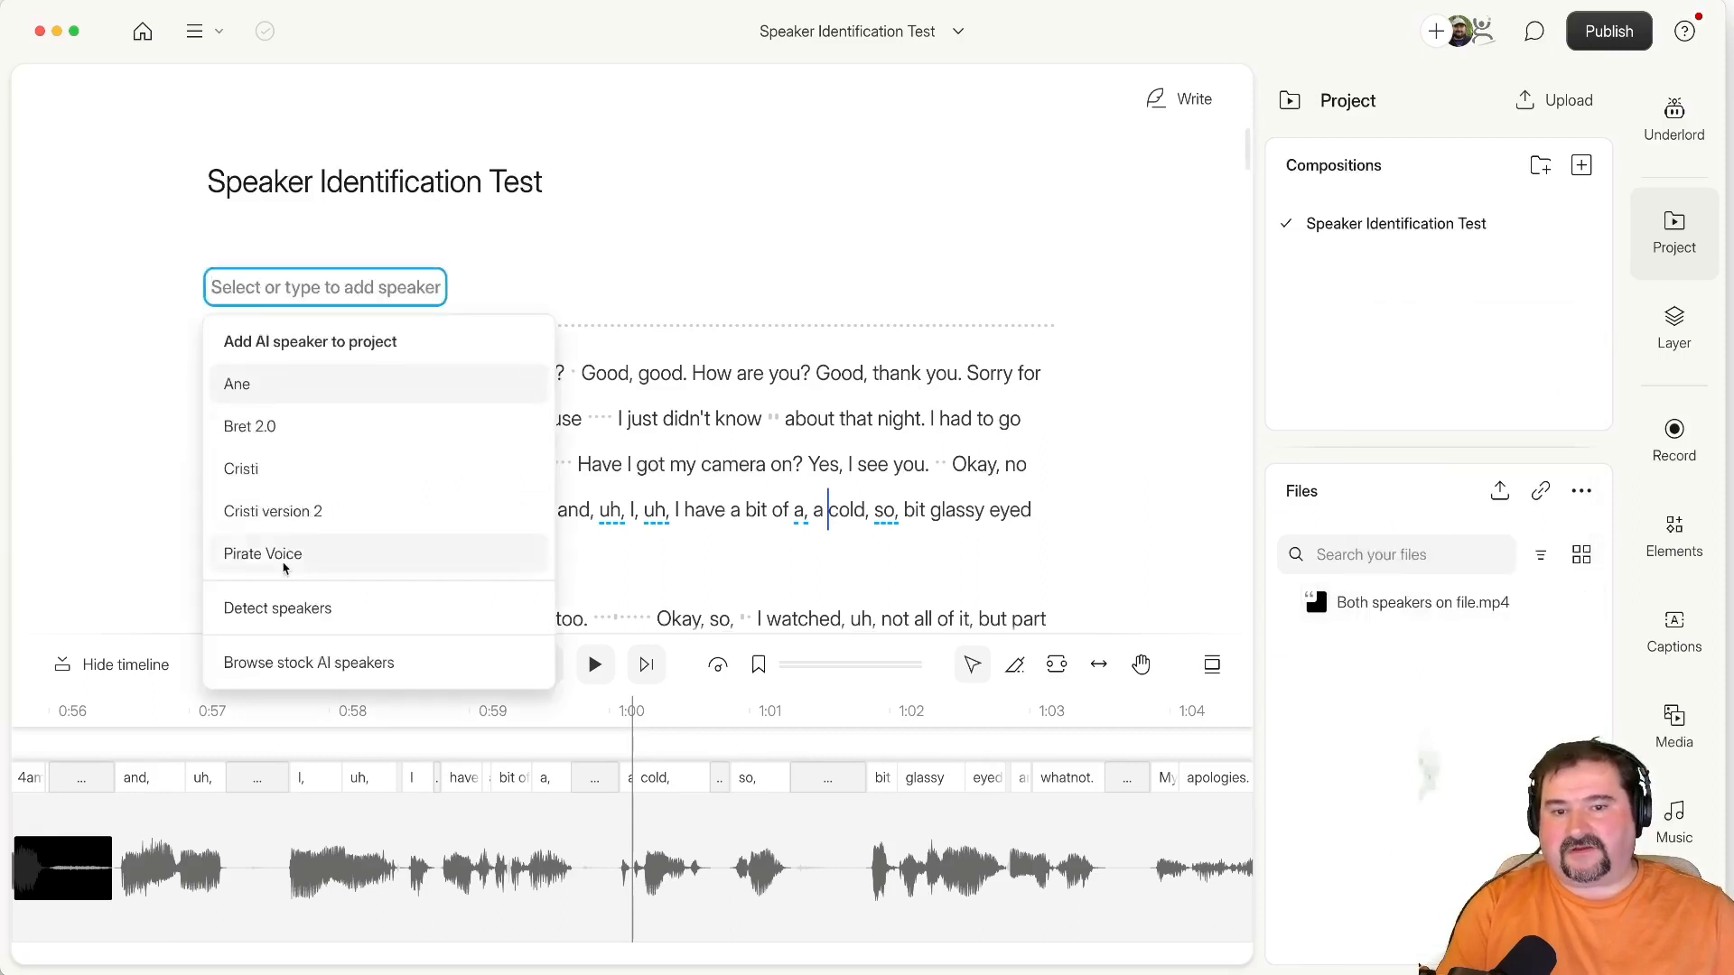
mouse_move(278, 607)
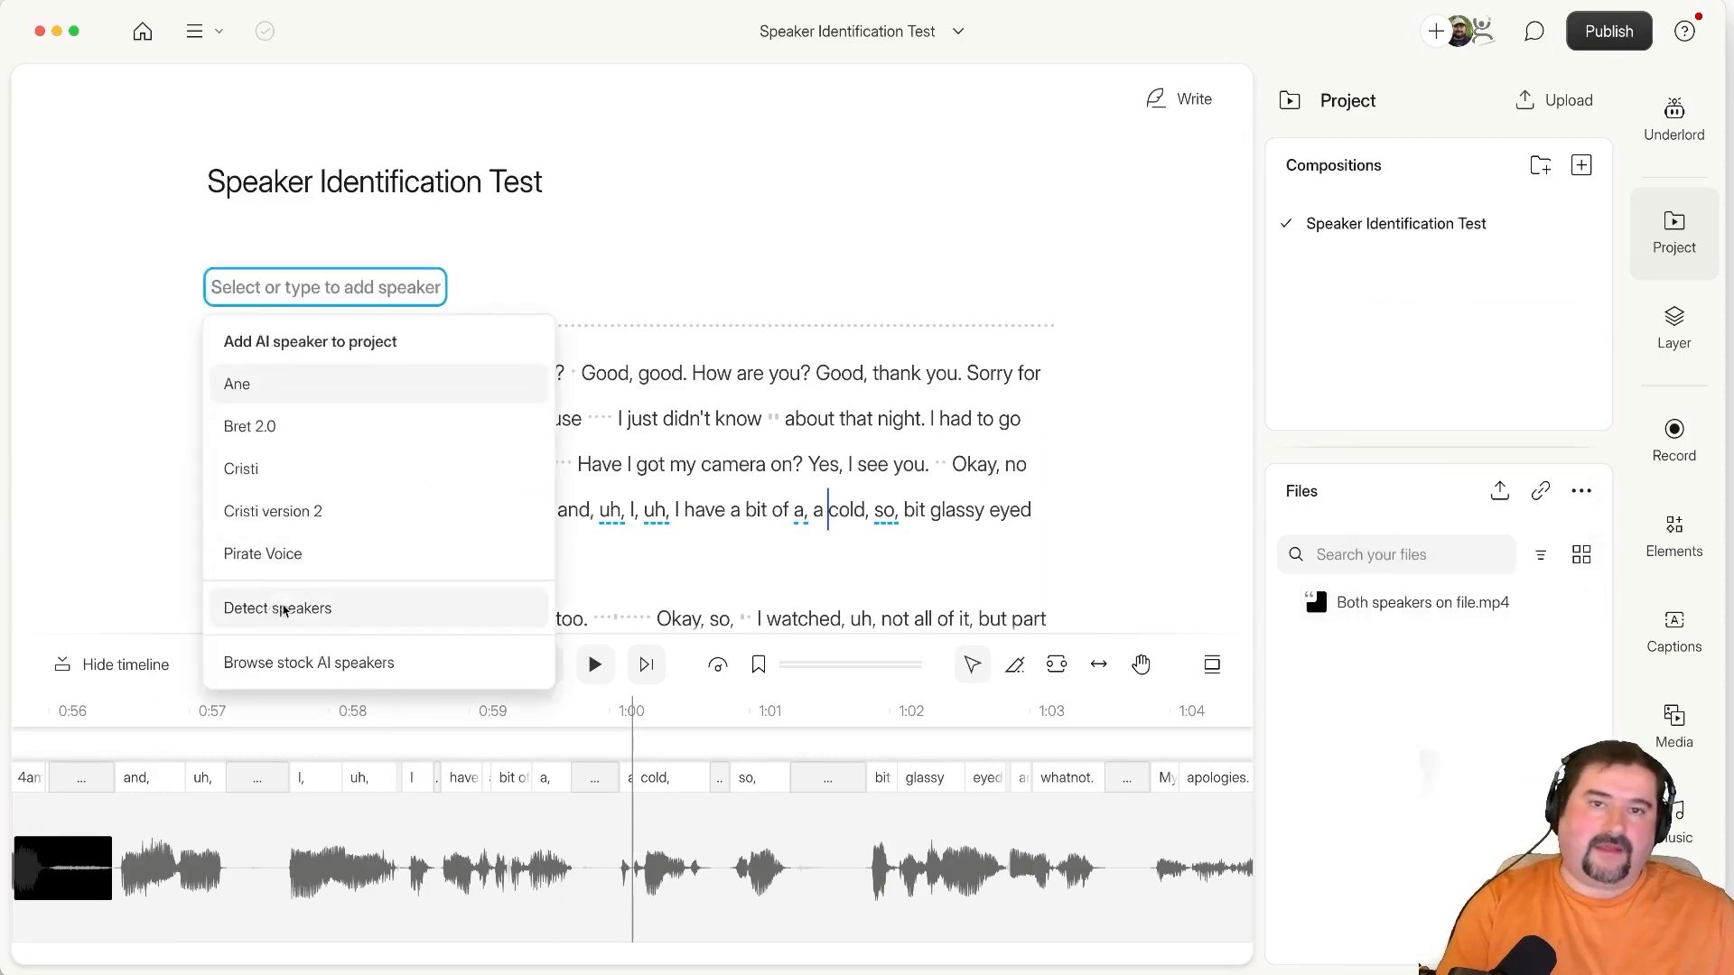
click(278, 609)
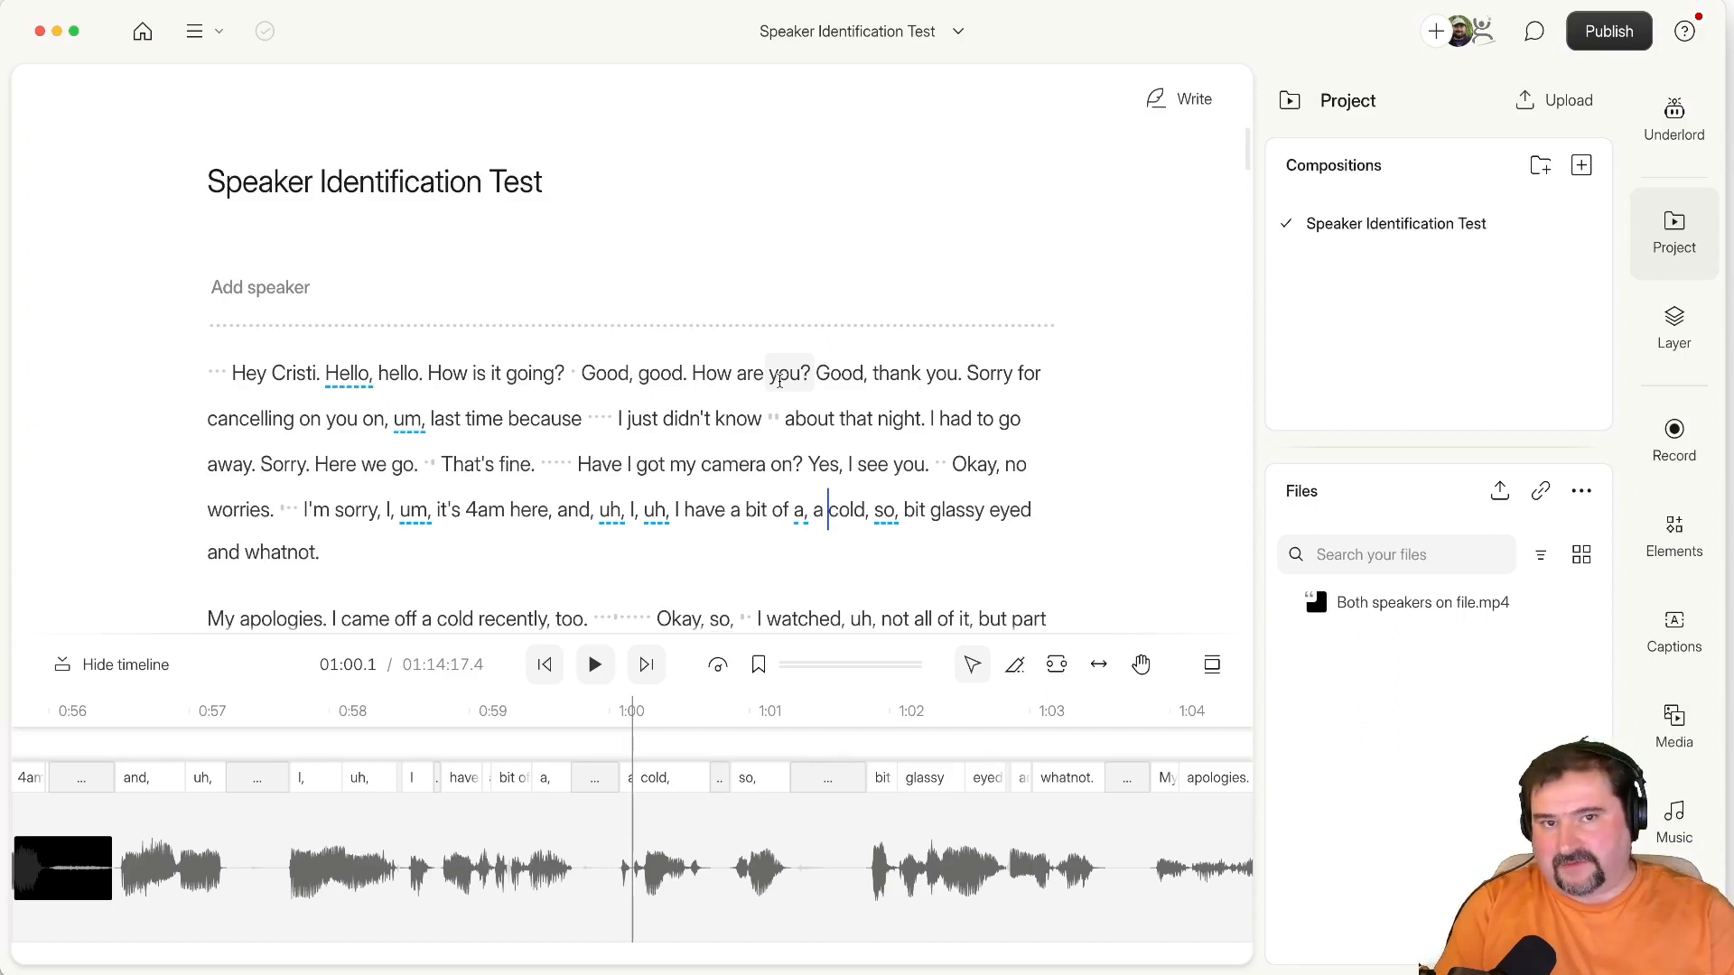
Choose Identify speakers from the menu of Both speakers on file.mp4.
click(1580, 491)
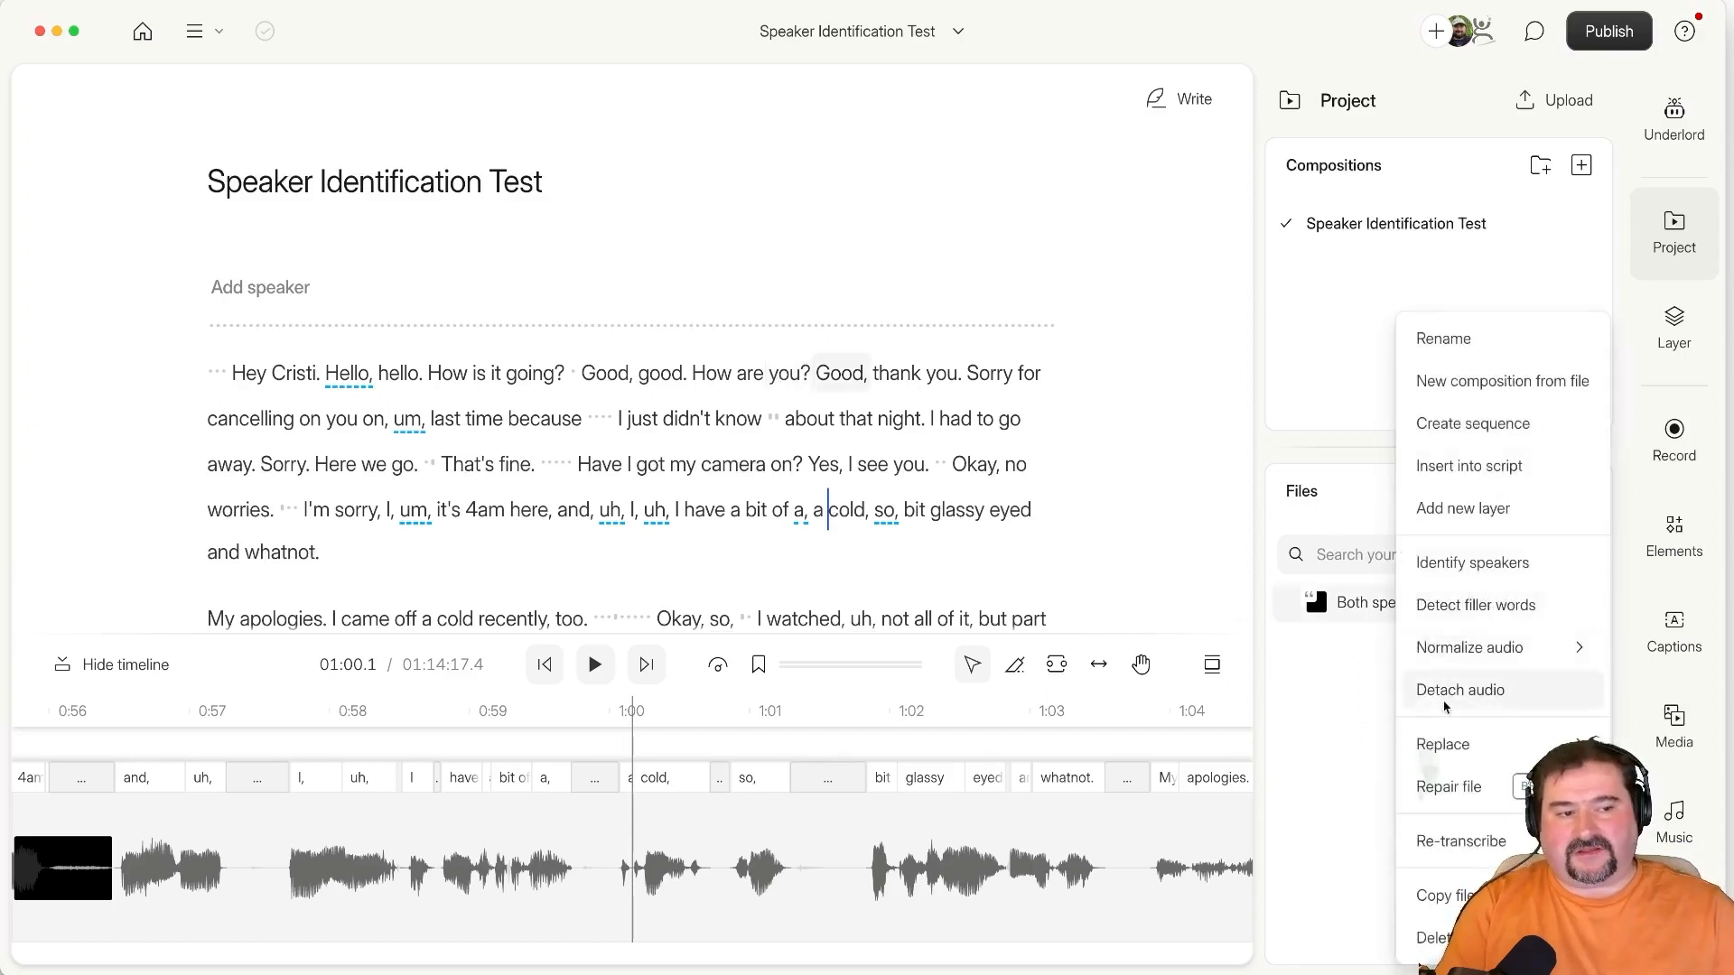
mouse_move(1472, 562)
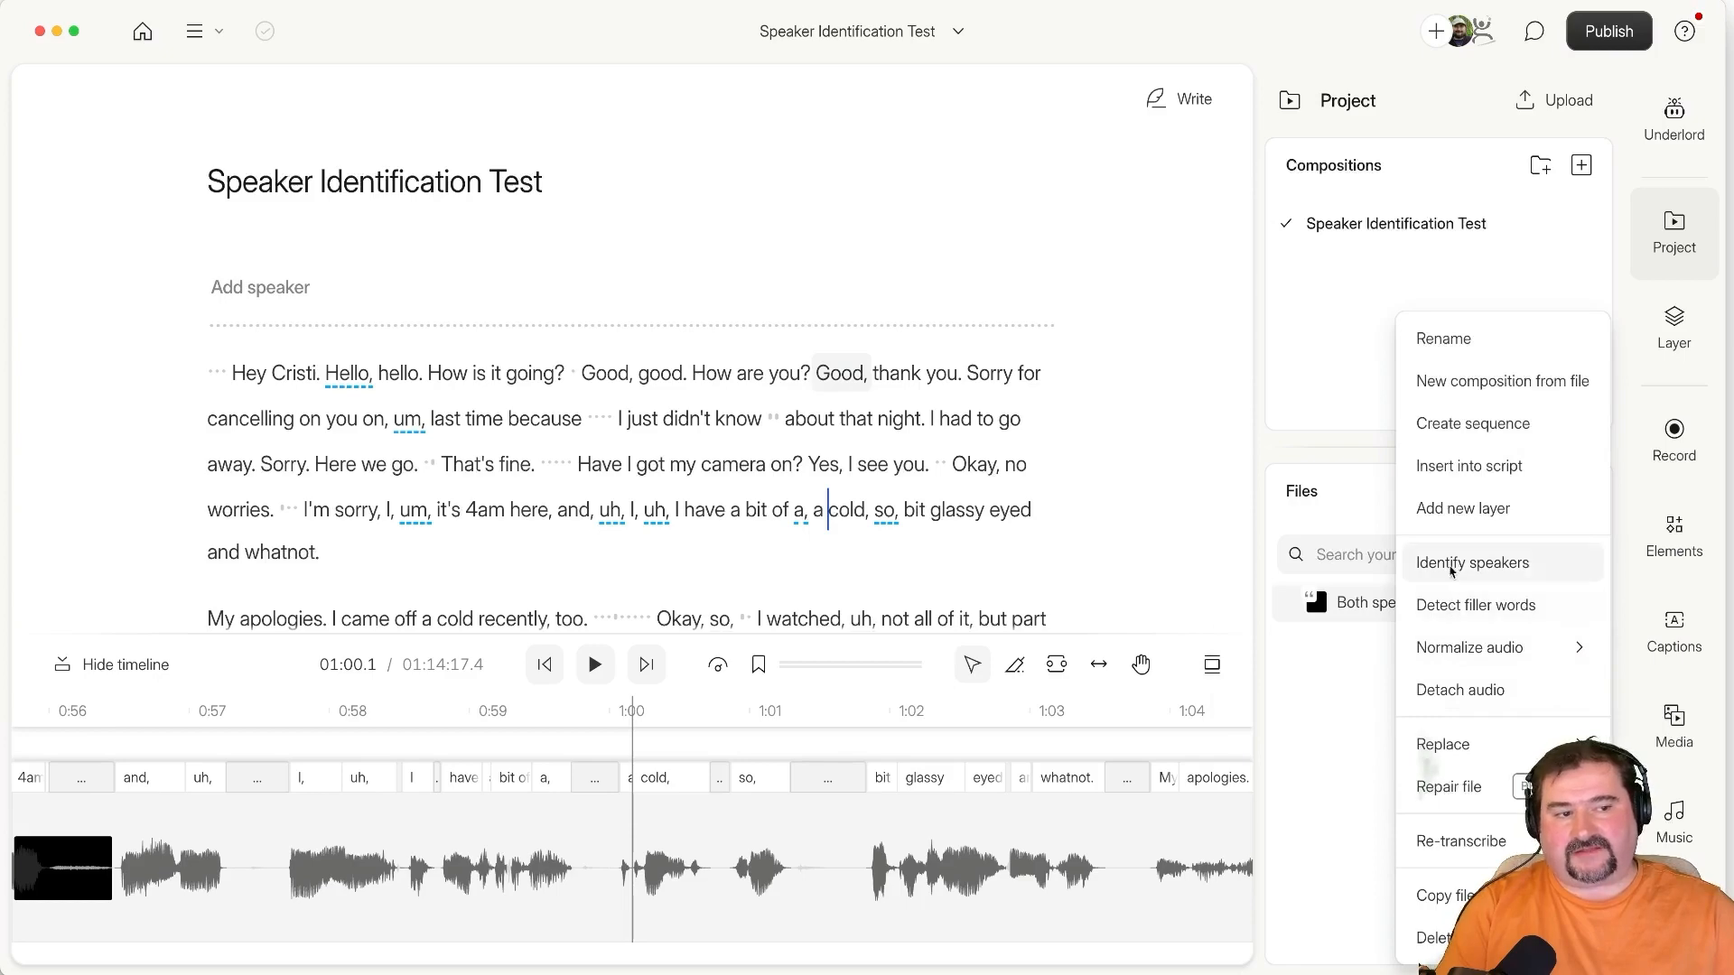
click(1471, 563)
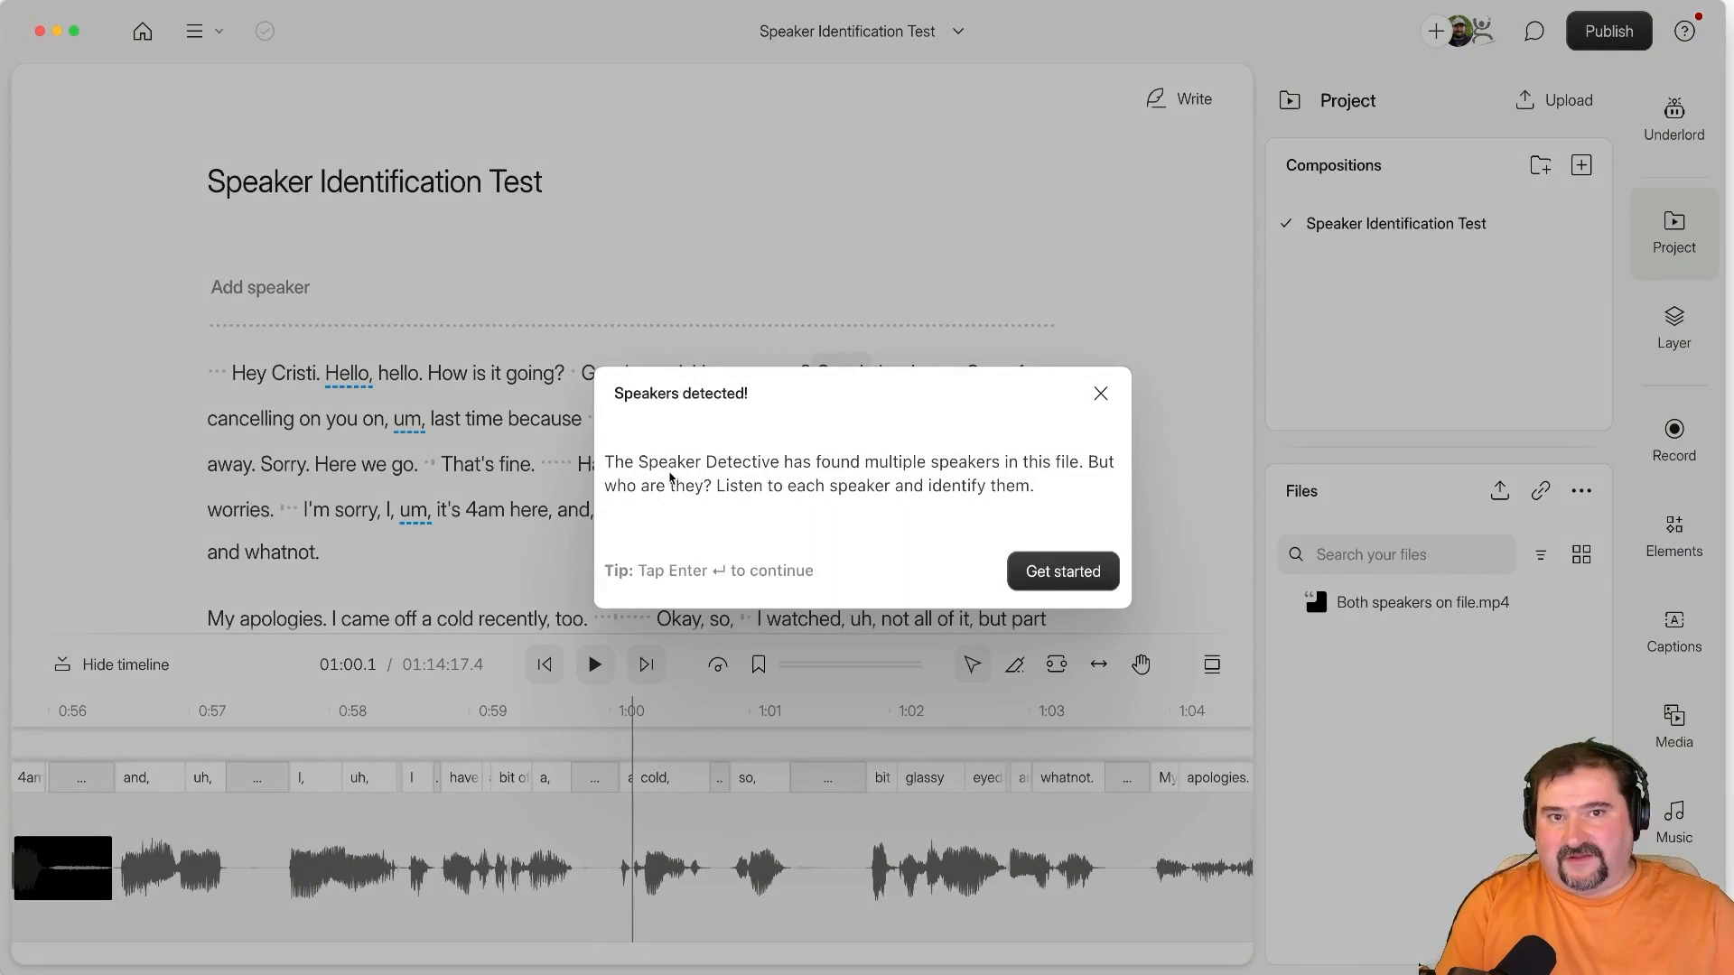
mouse_move(809, 477)
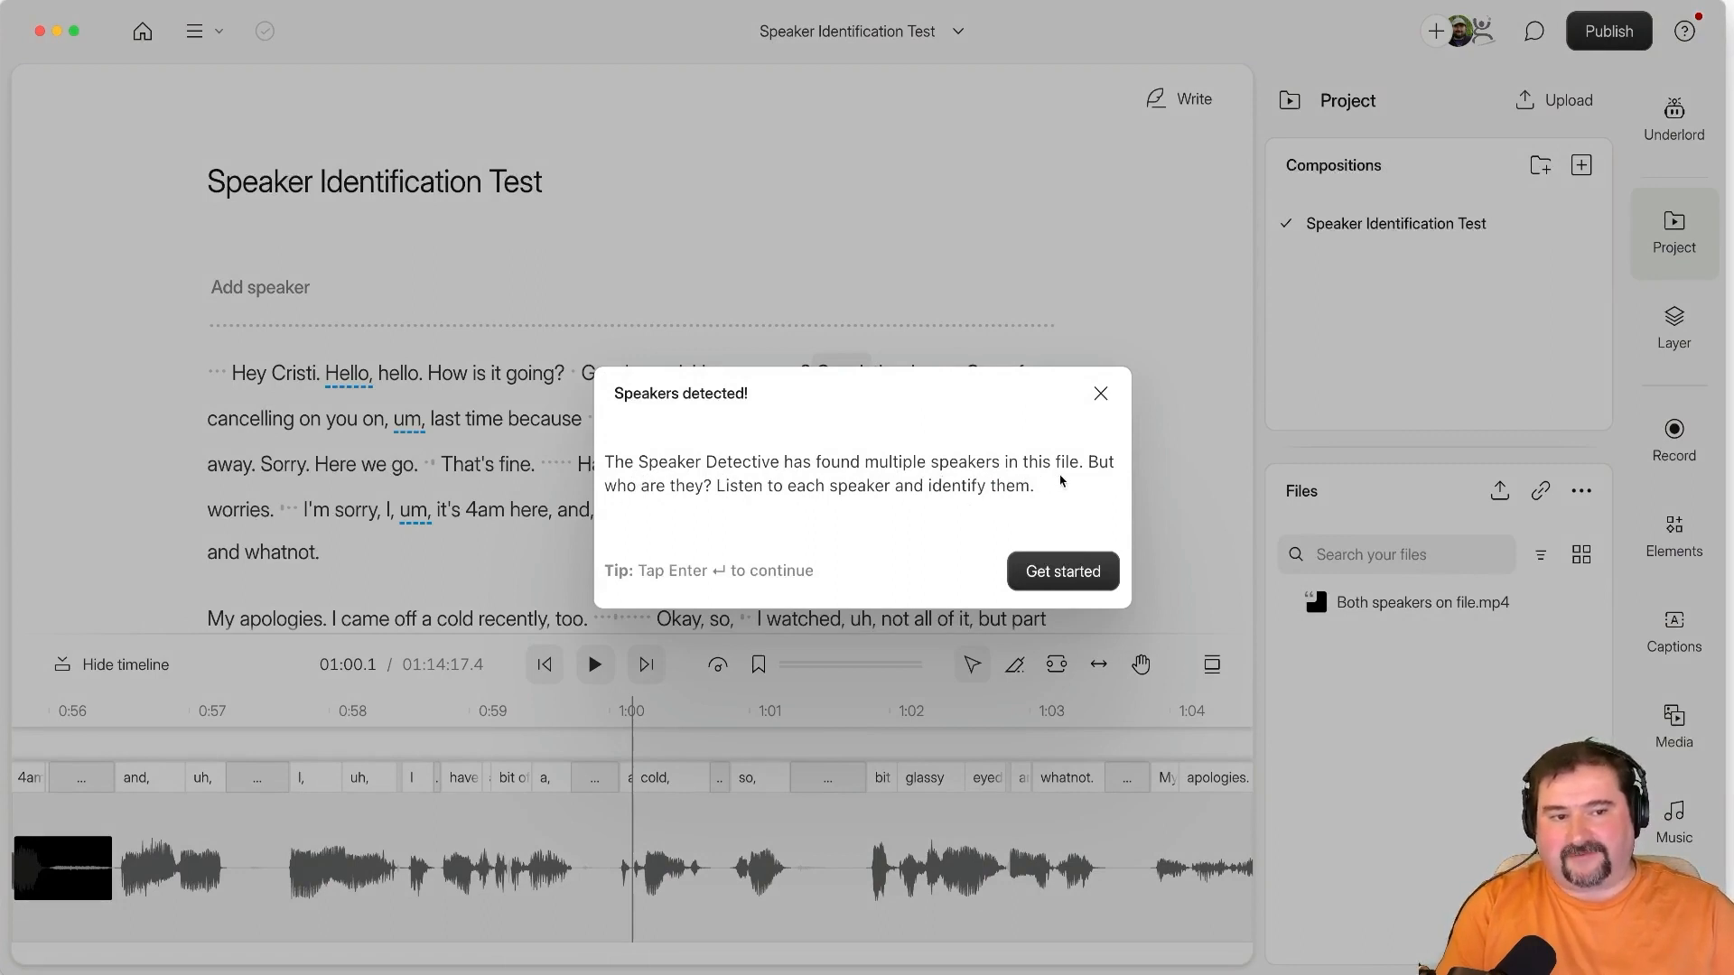
mouse_move(1066, 488)
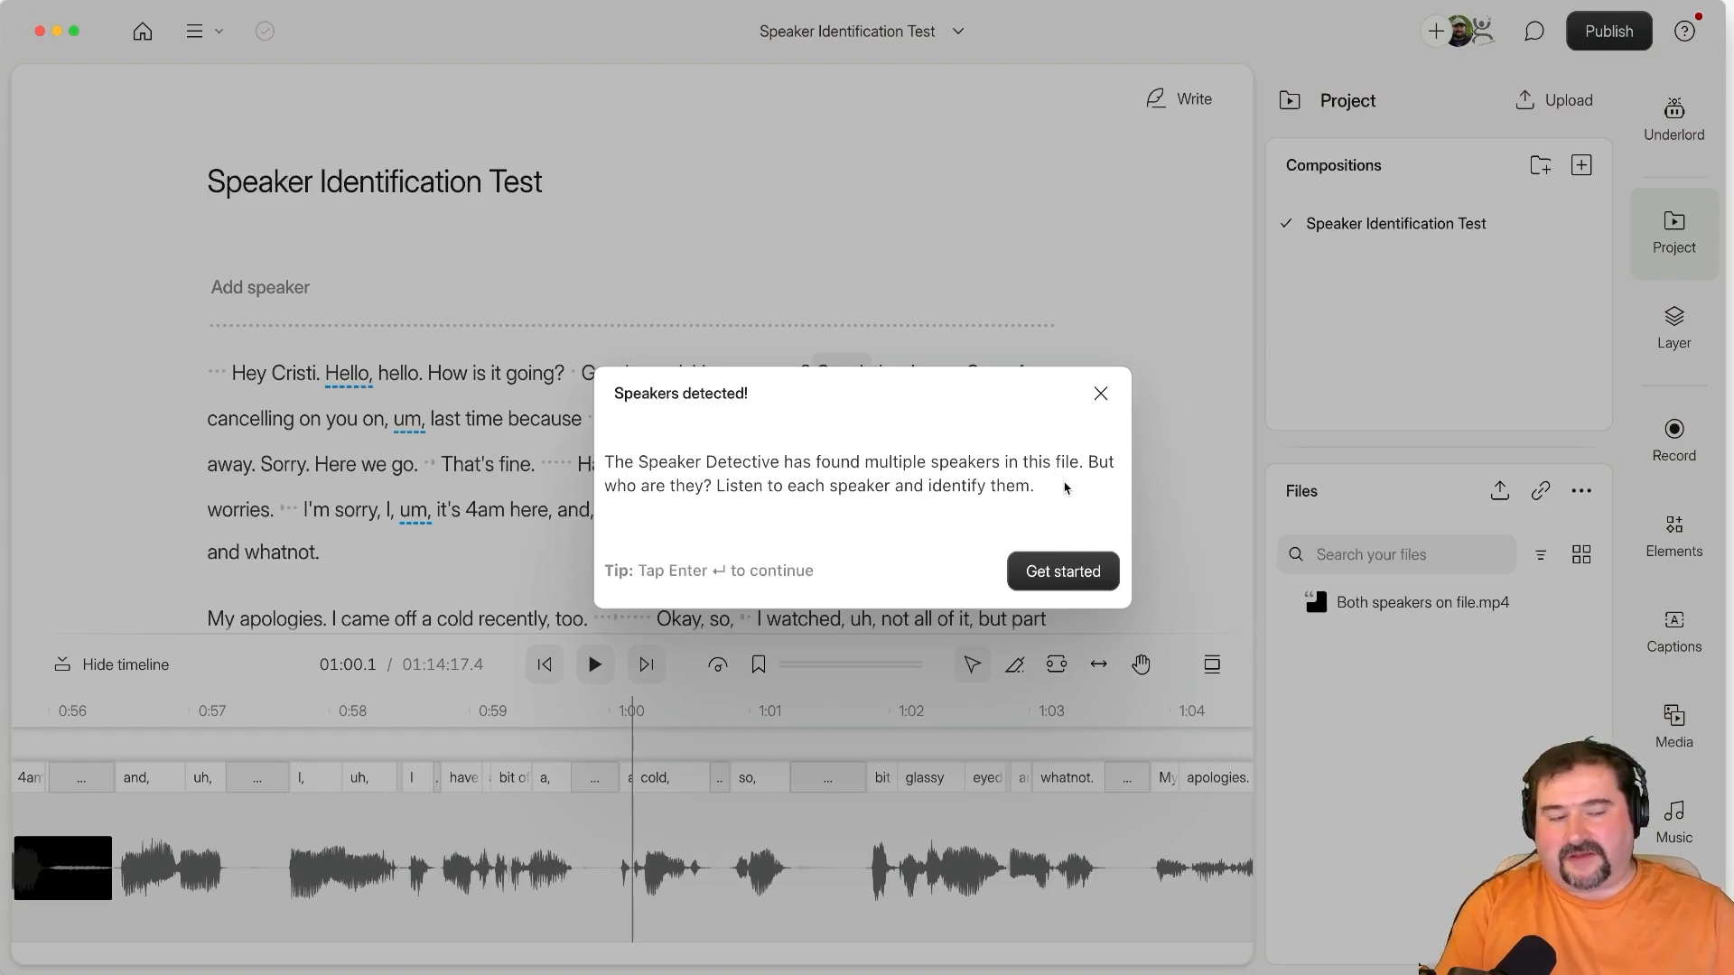
mouse_move(1060, 571)
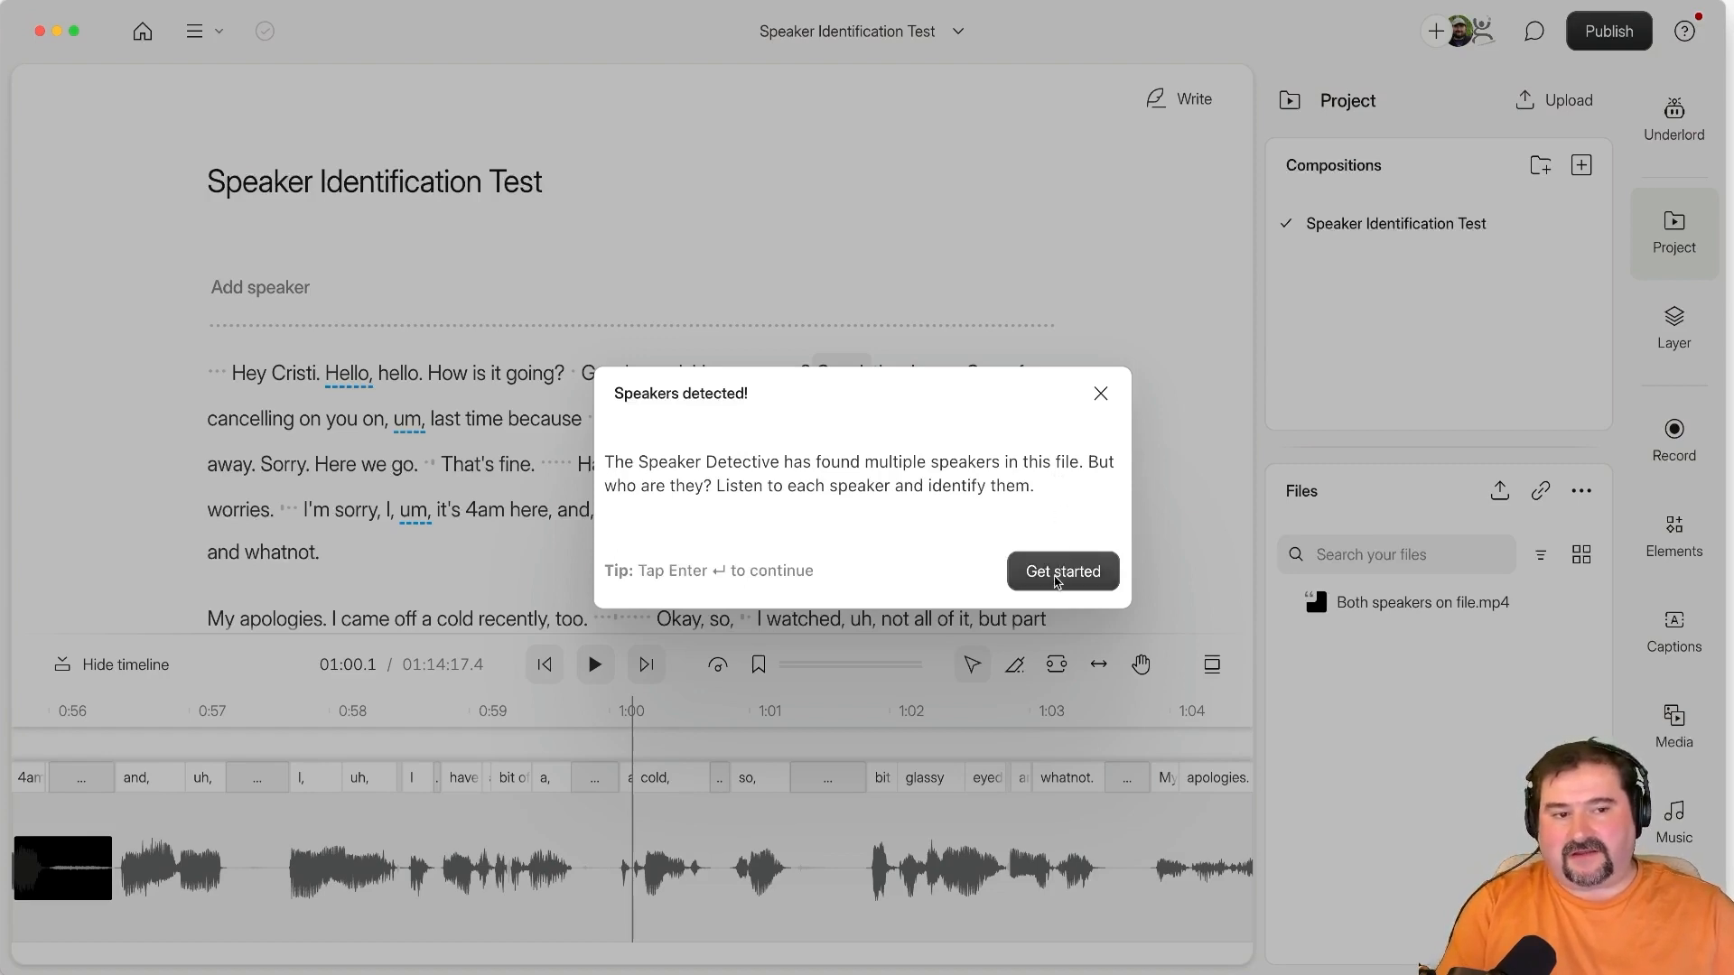
Get started and assign Cristi as the speaker of clip 1.
click(1060, 573)
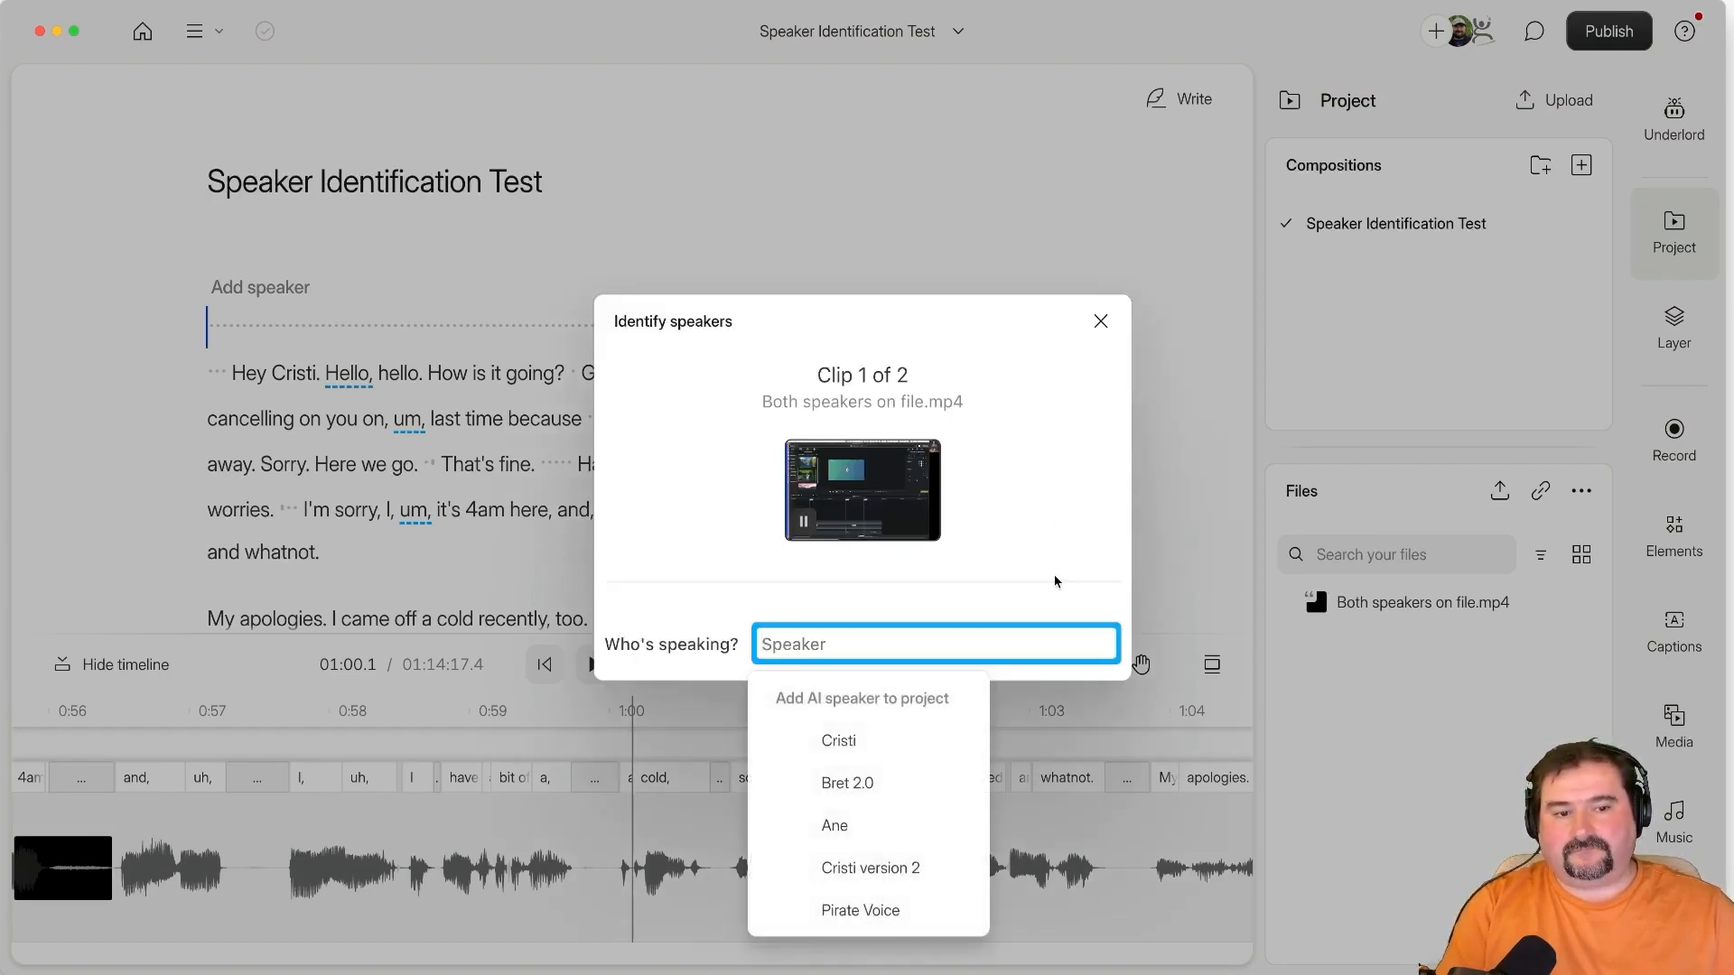
text(G)
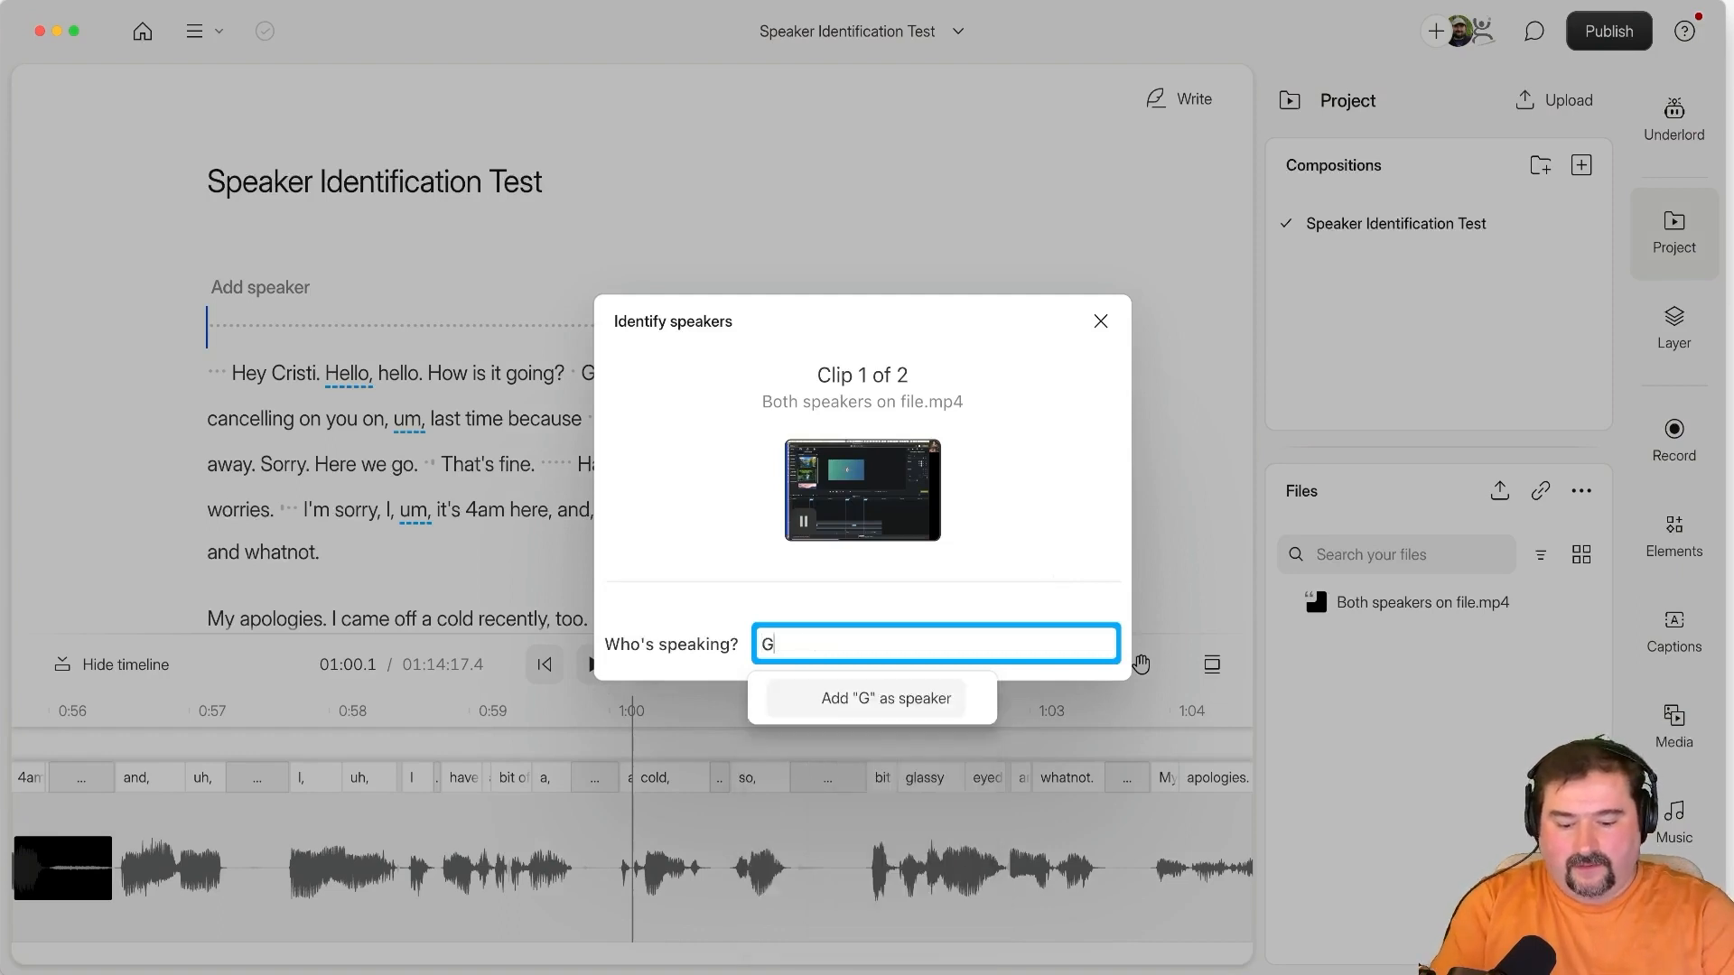
text(Cristi)
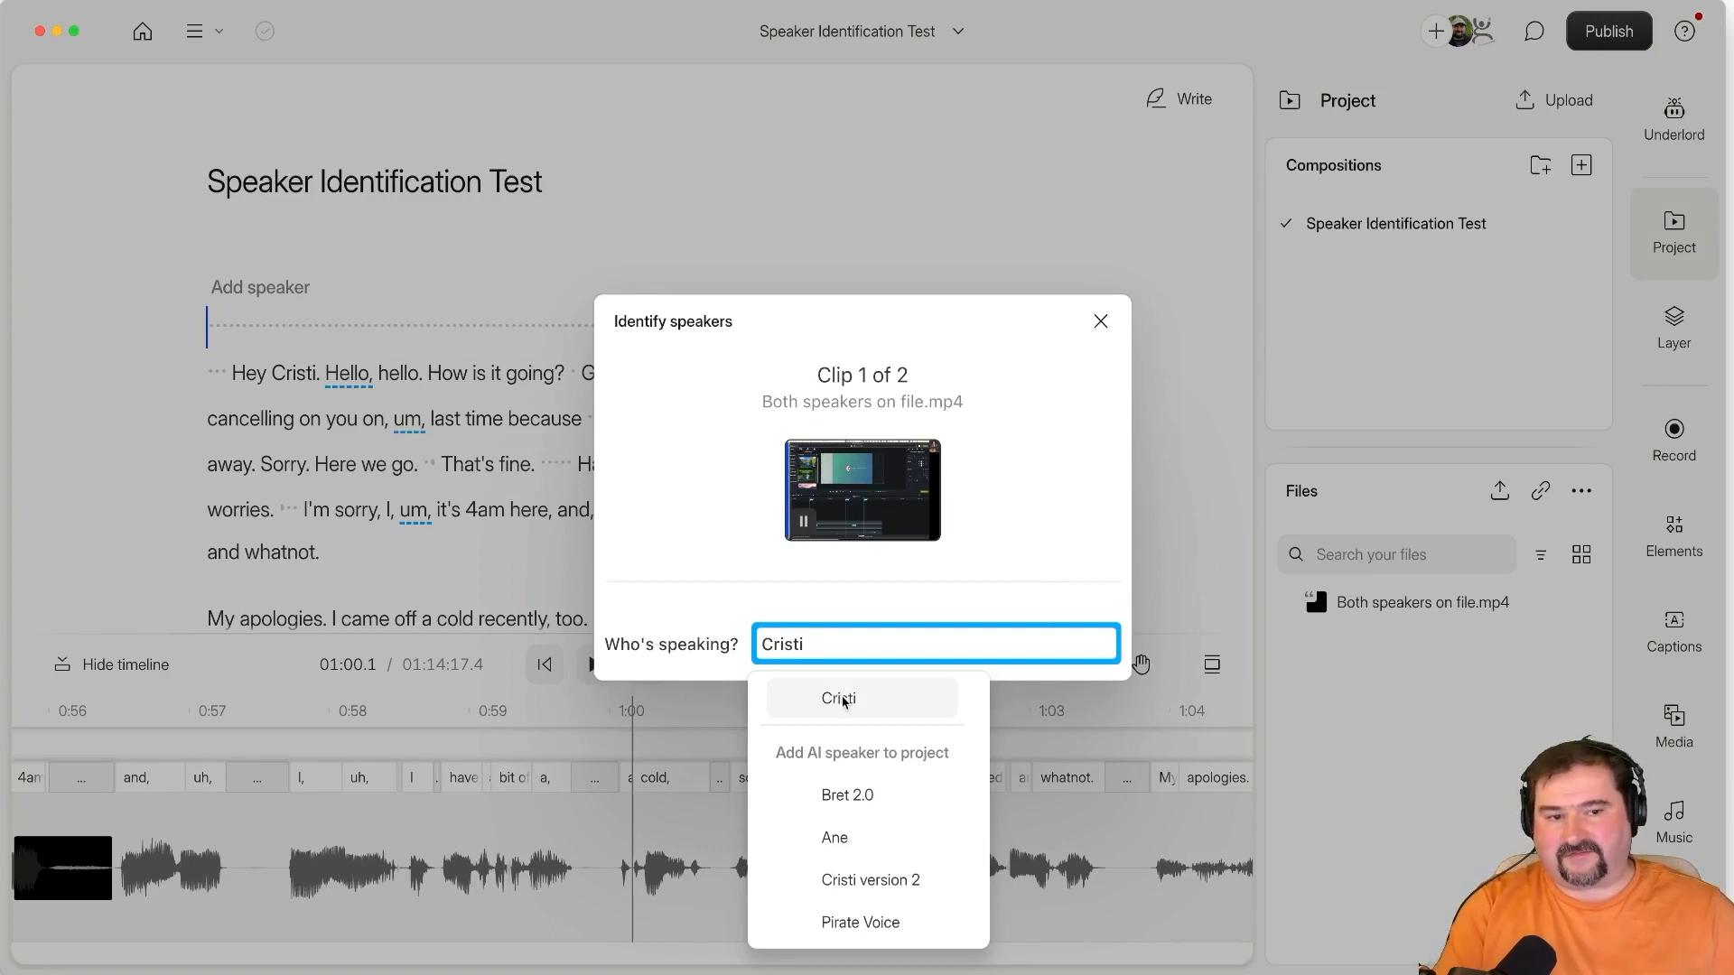
click(840, 697)
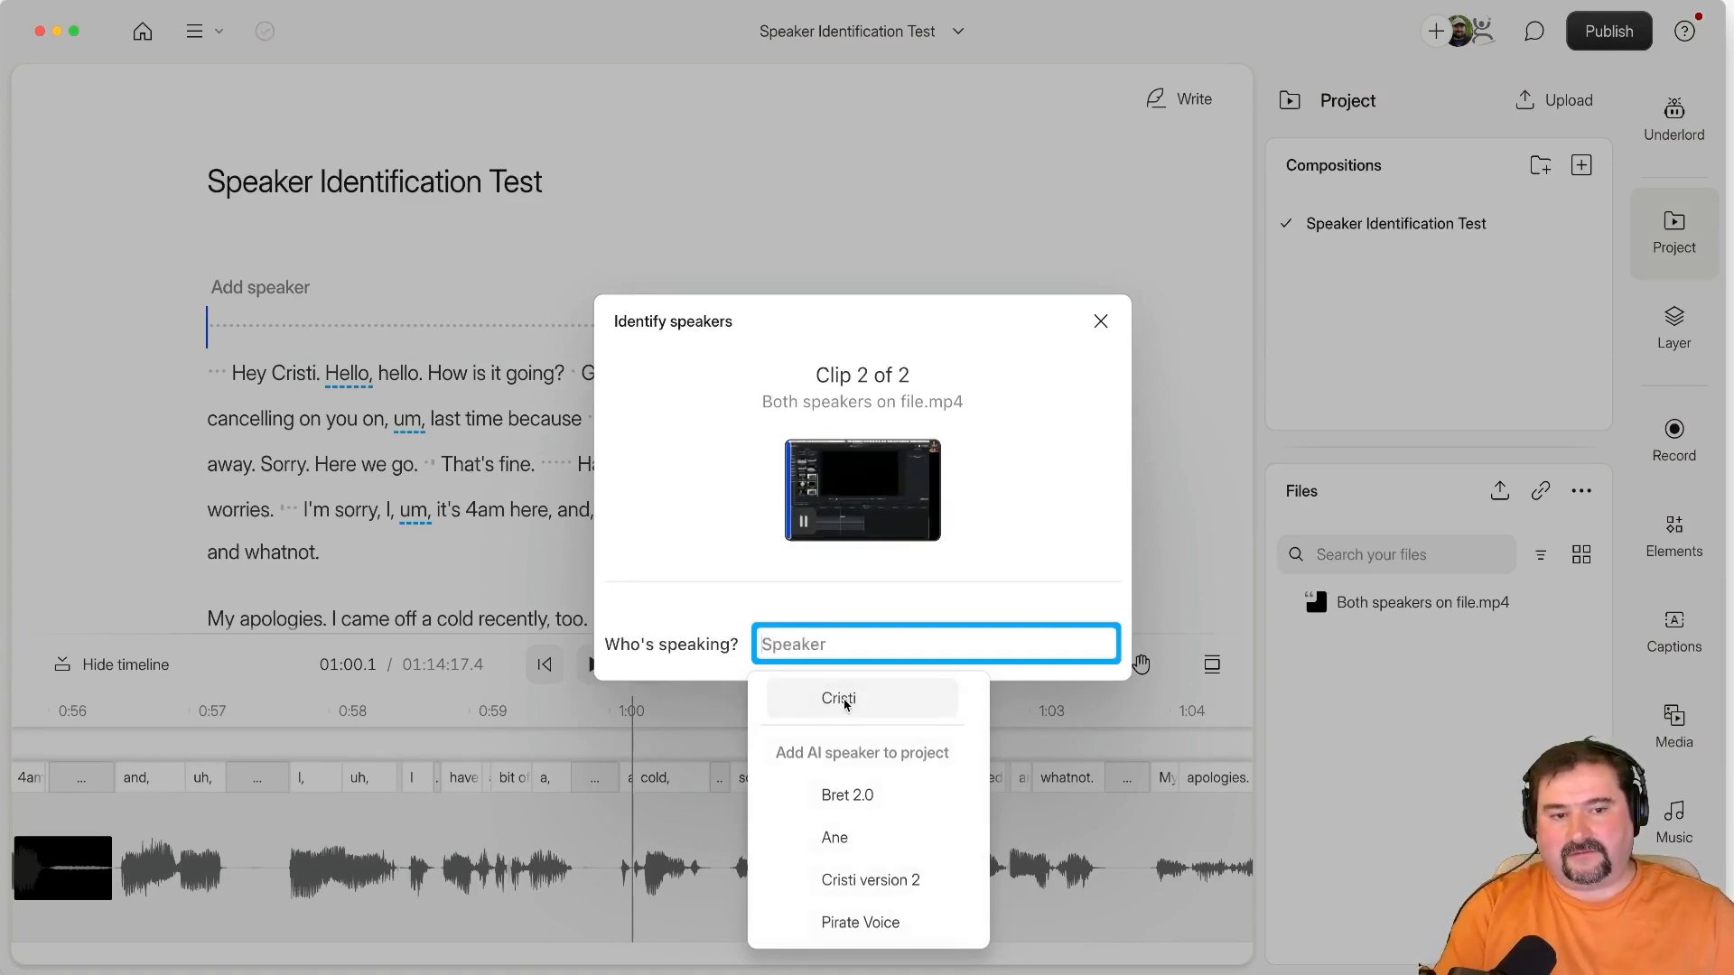
Add 'Guest' as a new speaker for clip 2.
text(Guest)
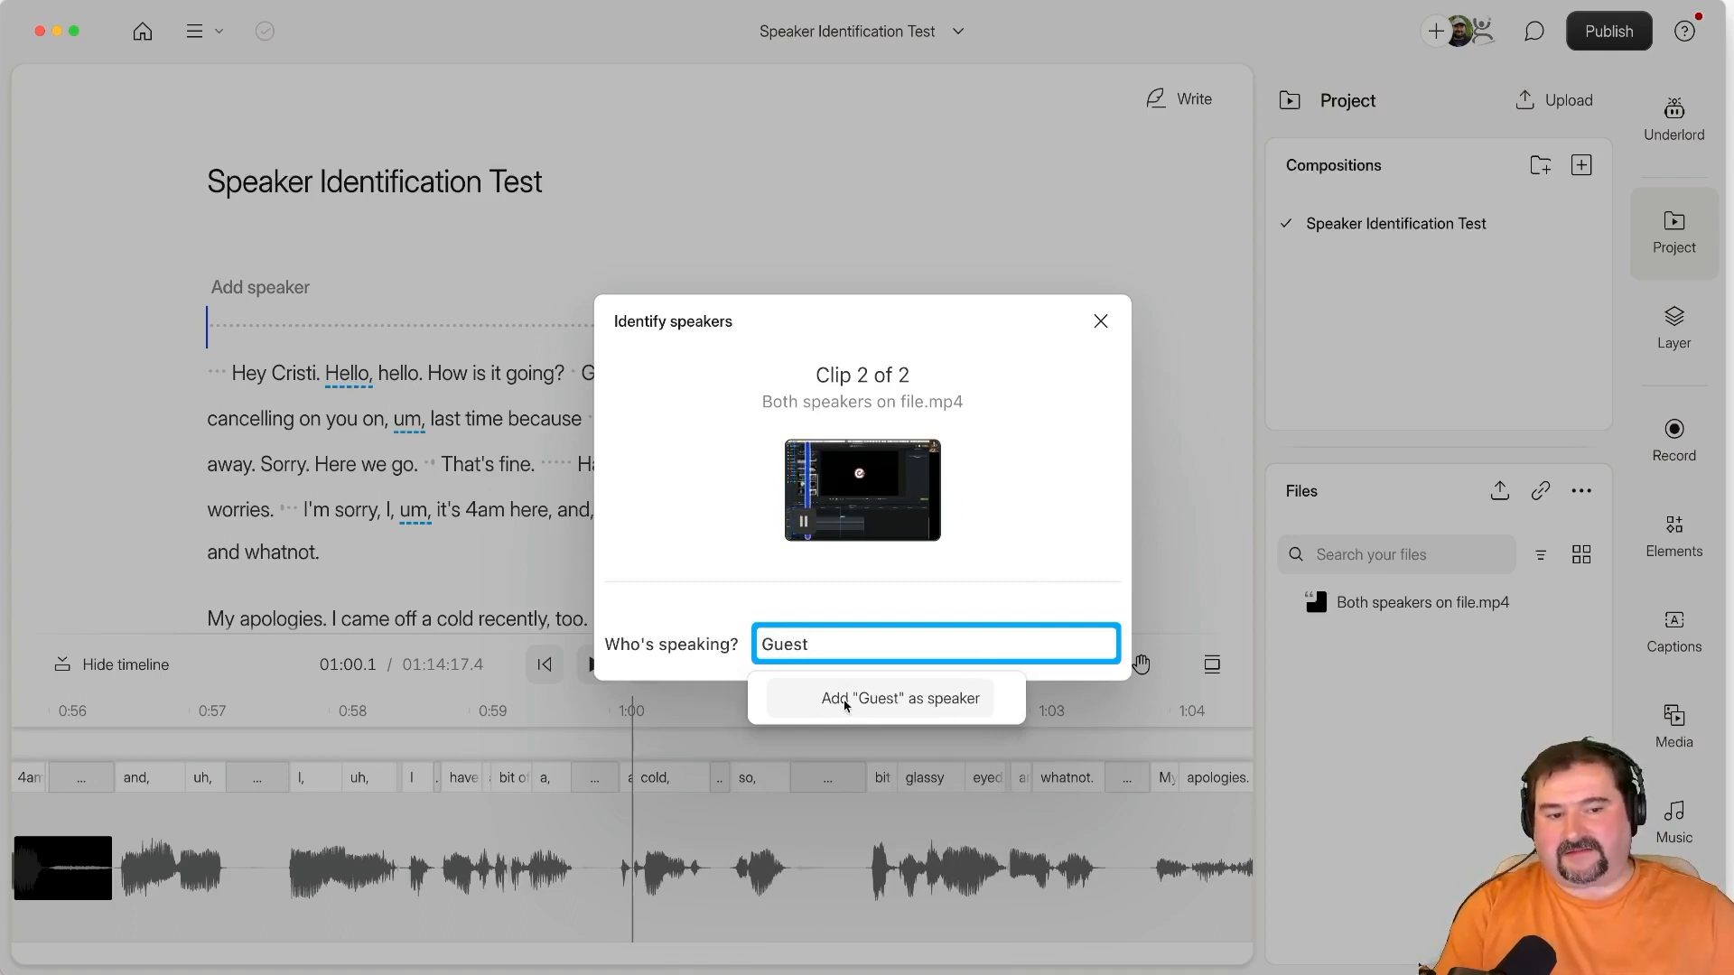
click(900, 697)
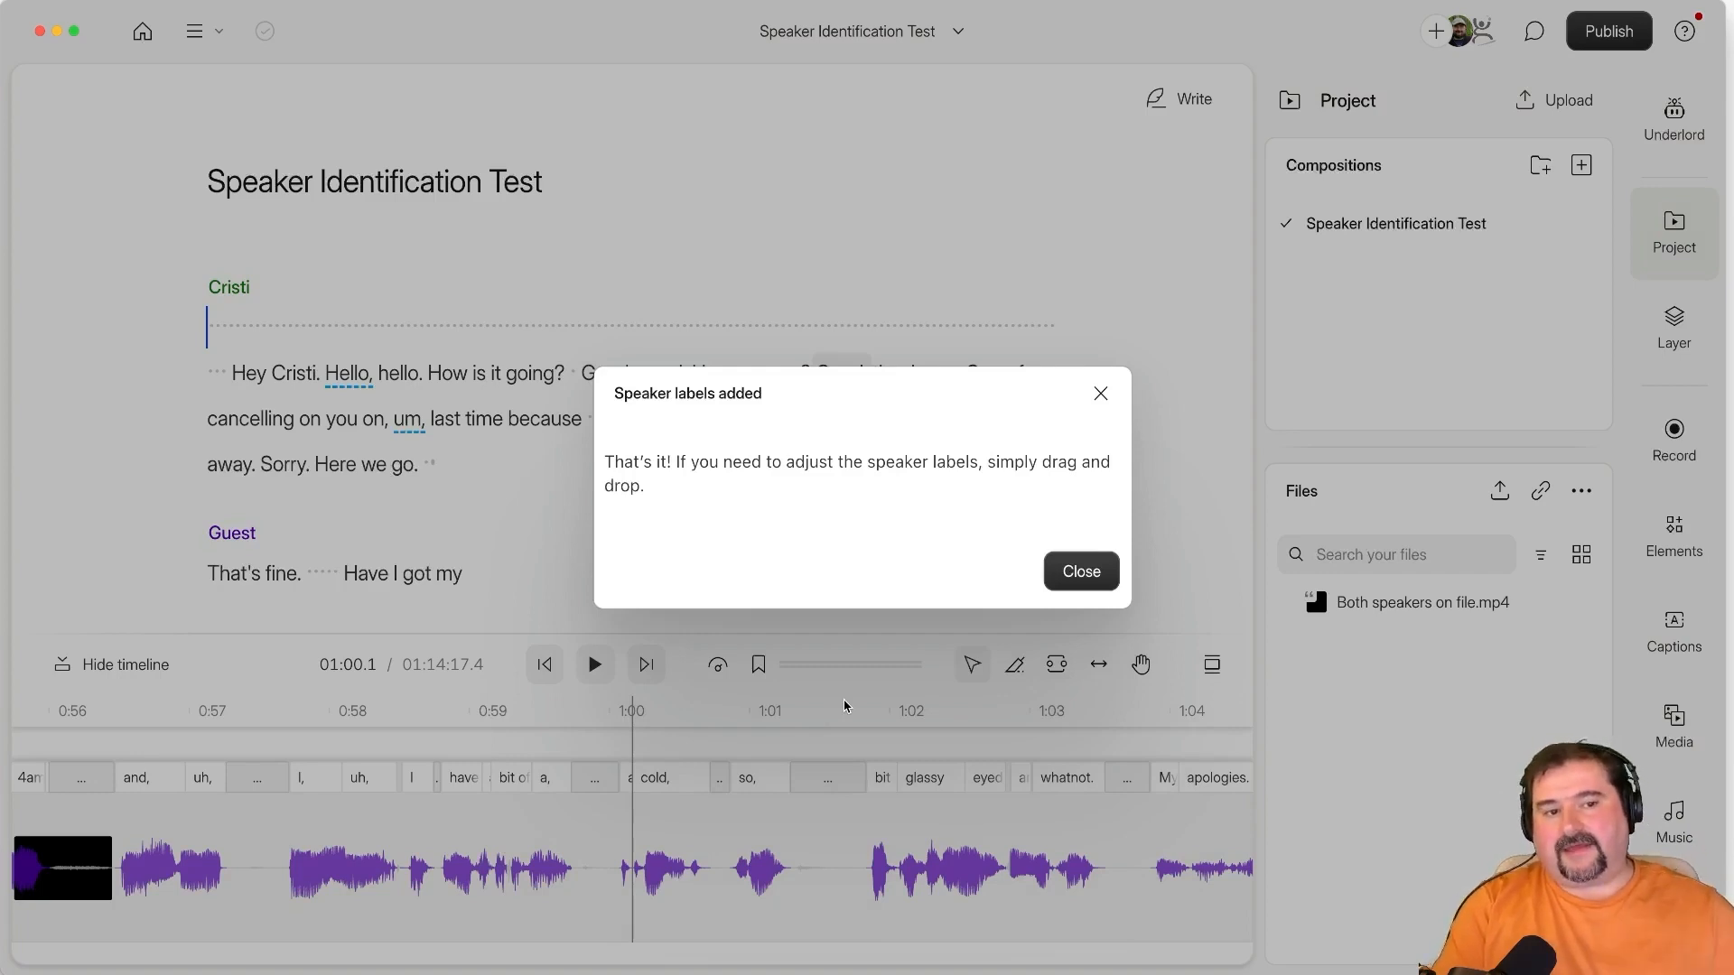
Close the 'Speaker labels added' confirmation.
click(1081, 572)
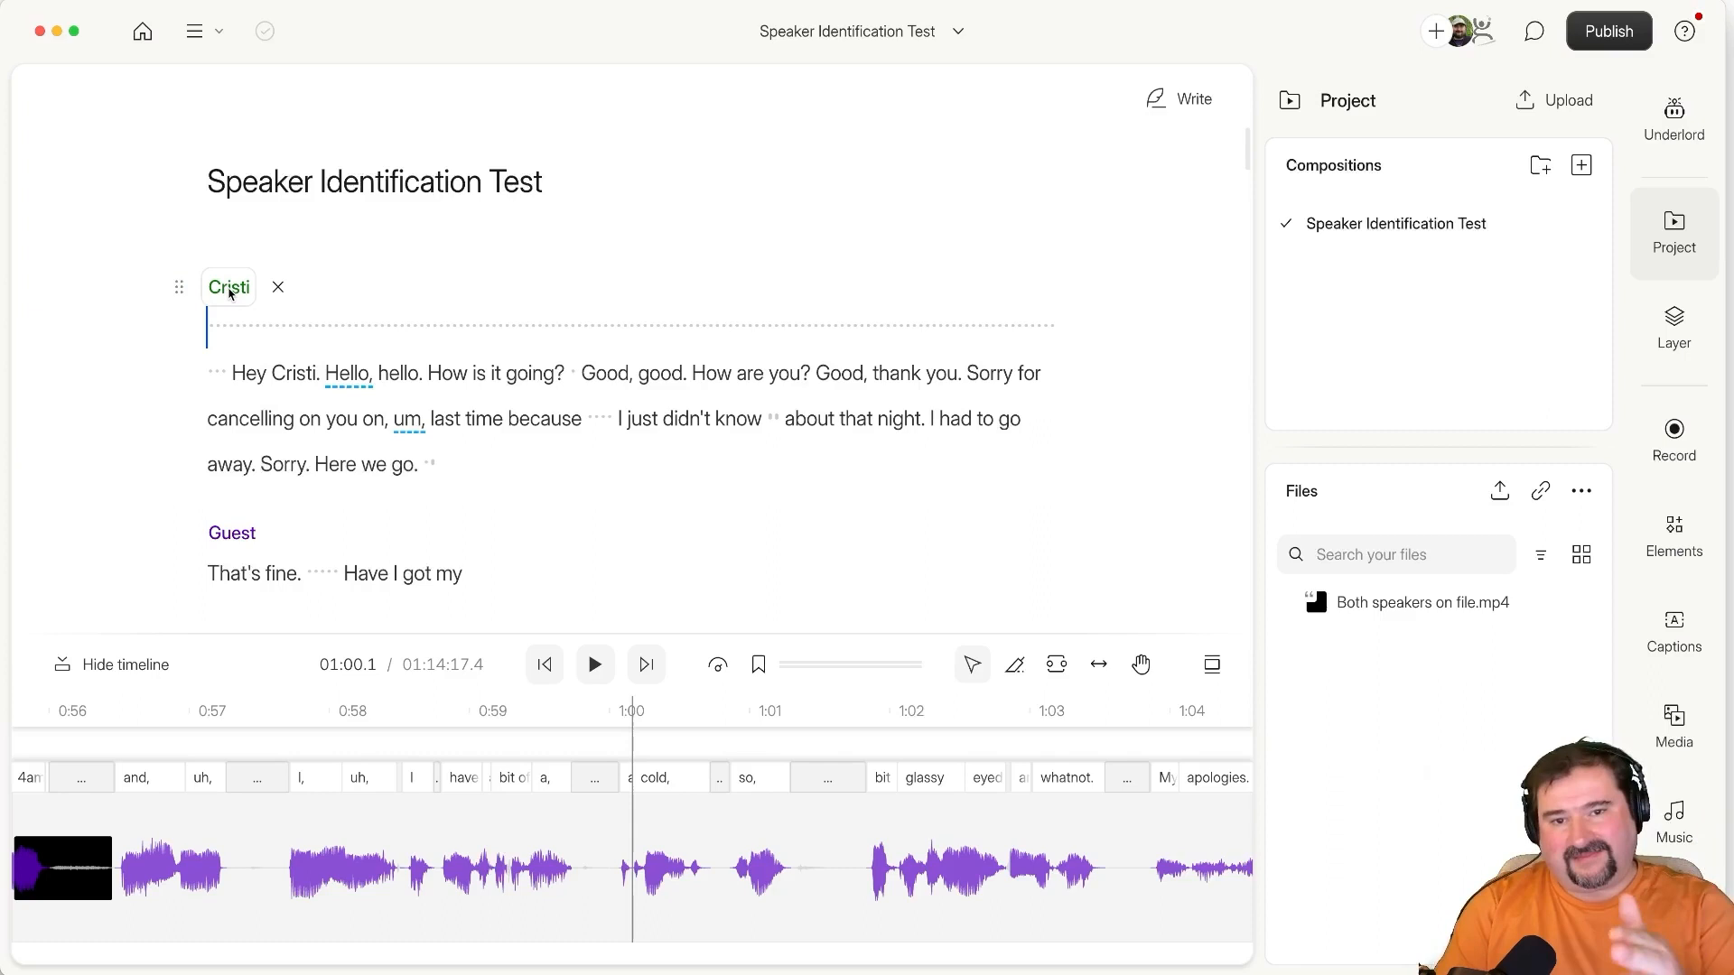
Rename the Cristi speaker label to Cristian via its ••• menu.
click(228, 287)
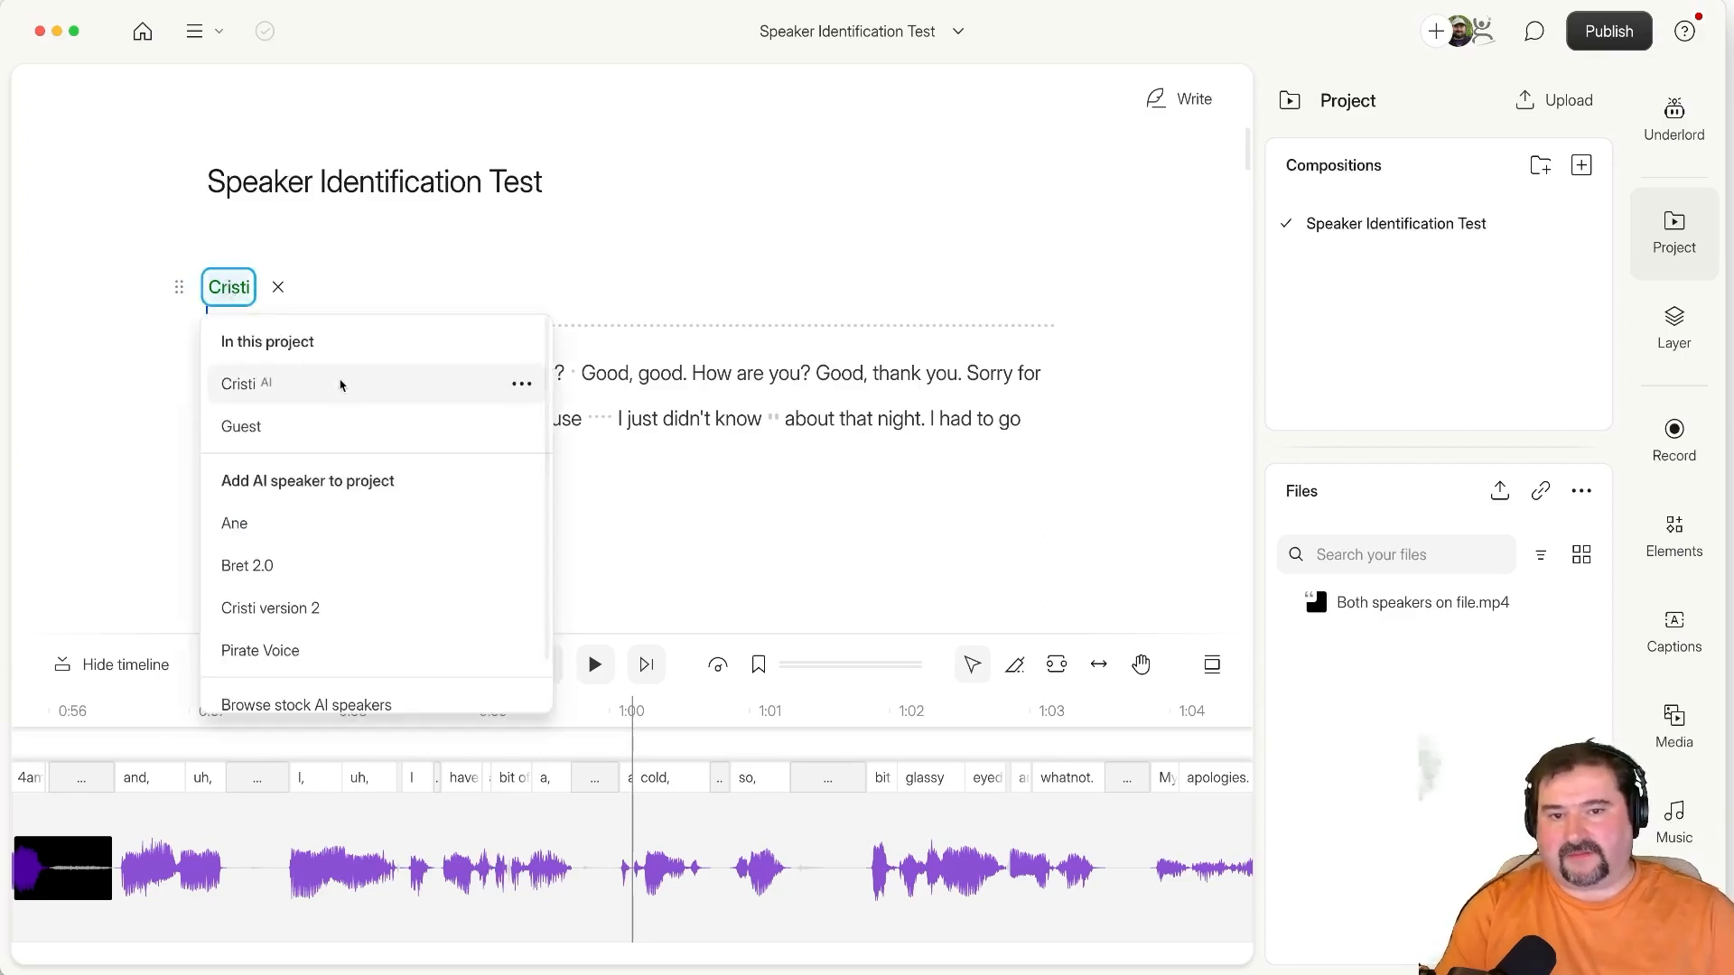
click(520, 383)
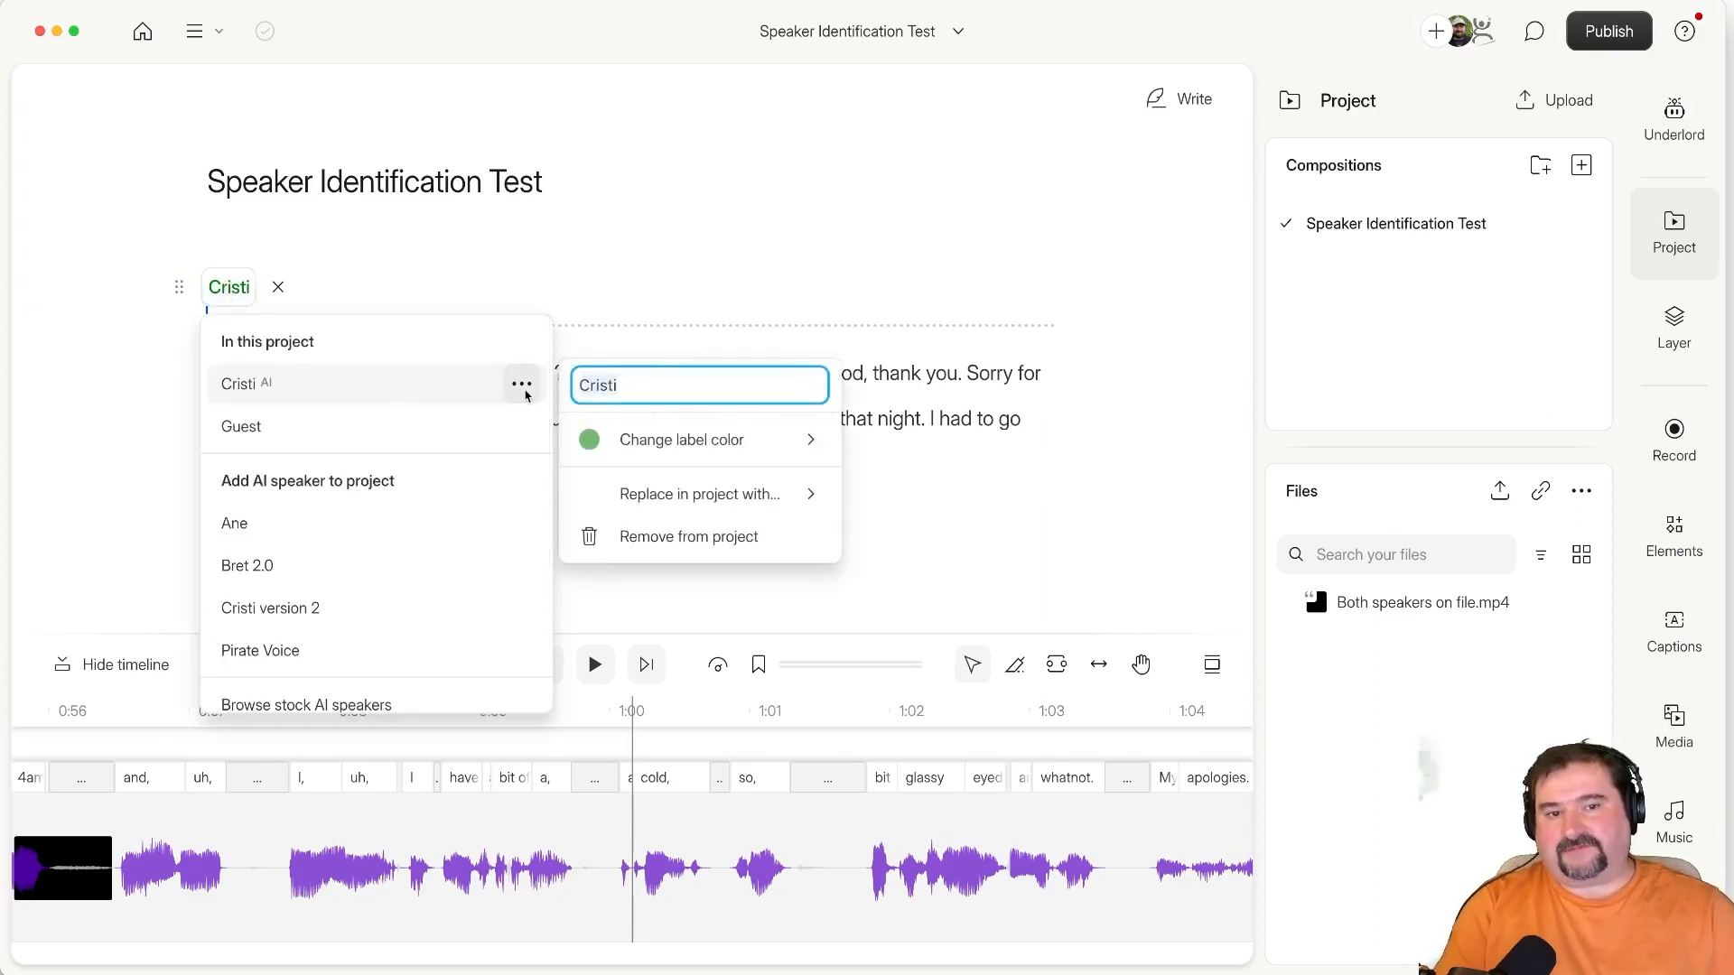
text(an)
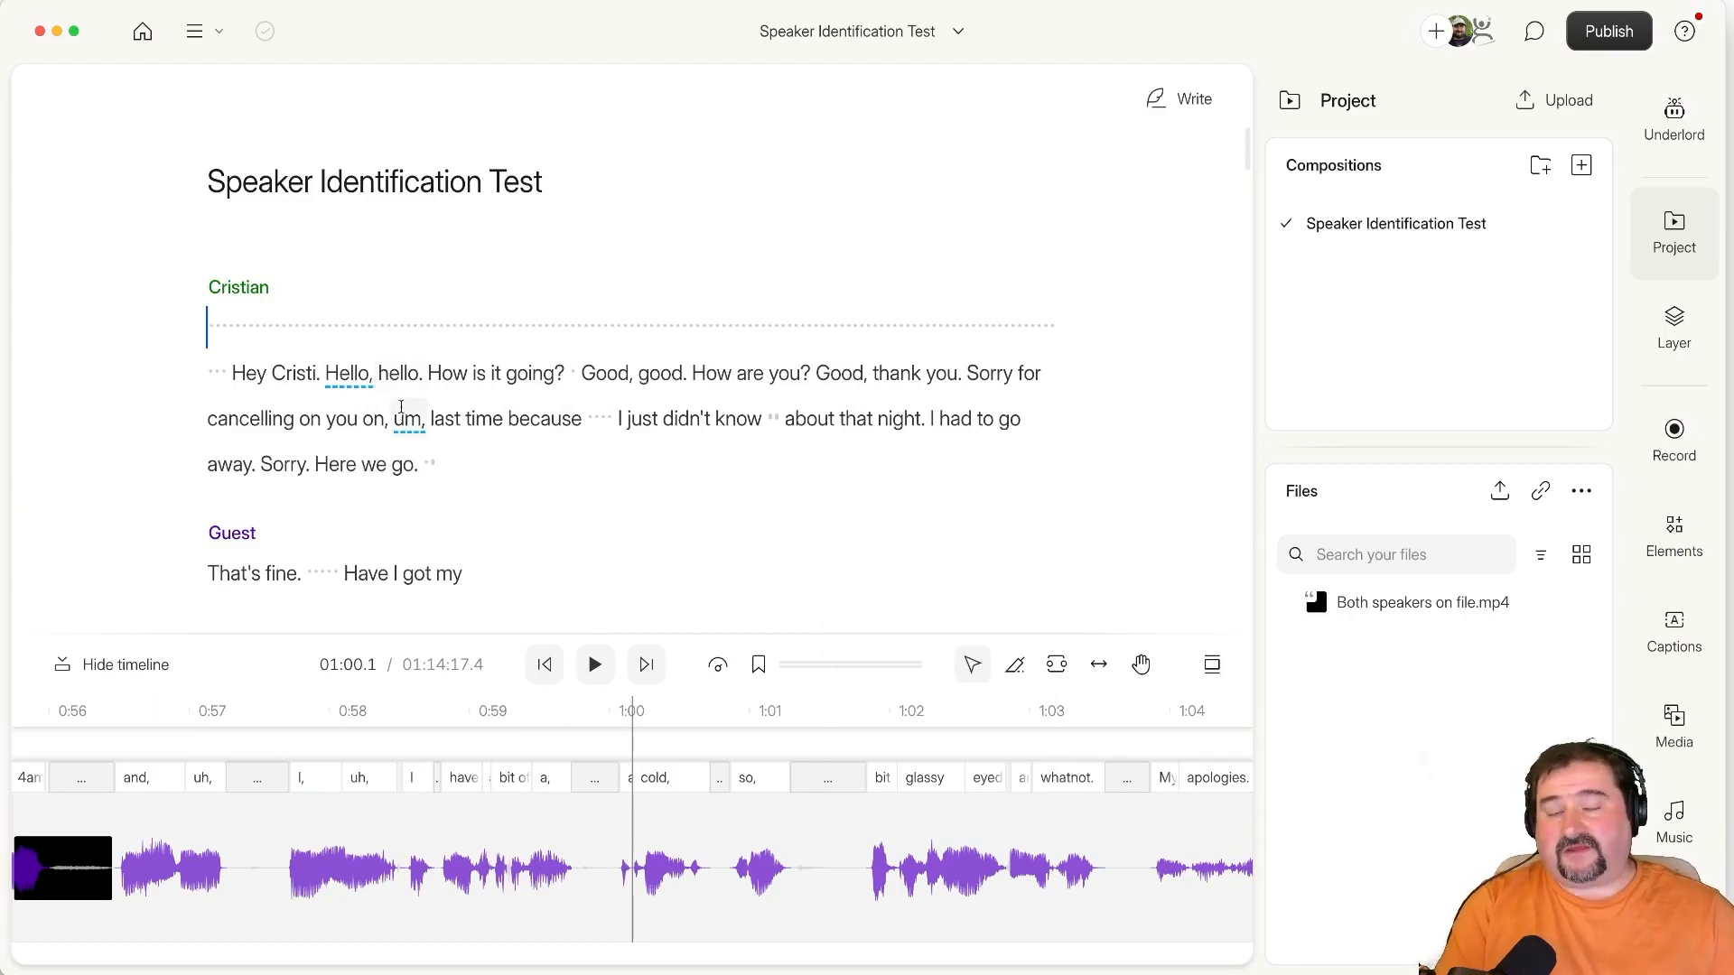
click(238, 288)
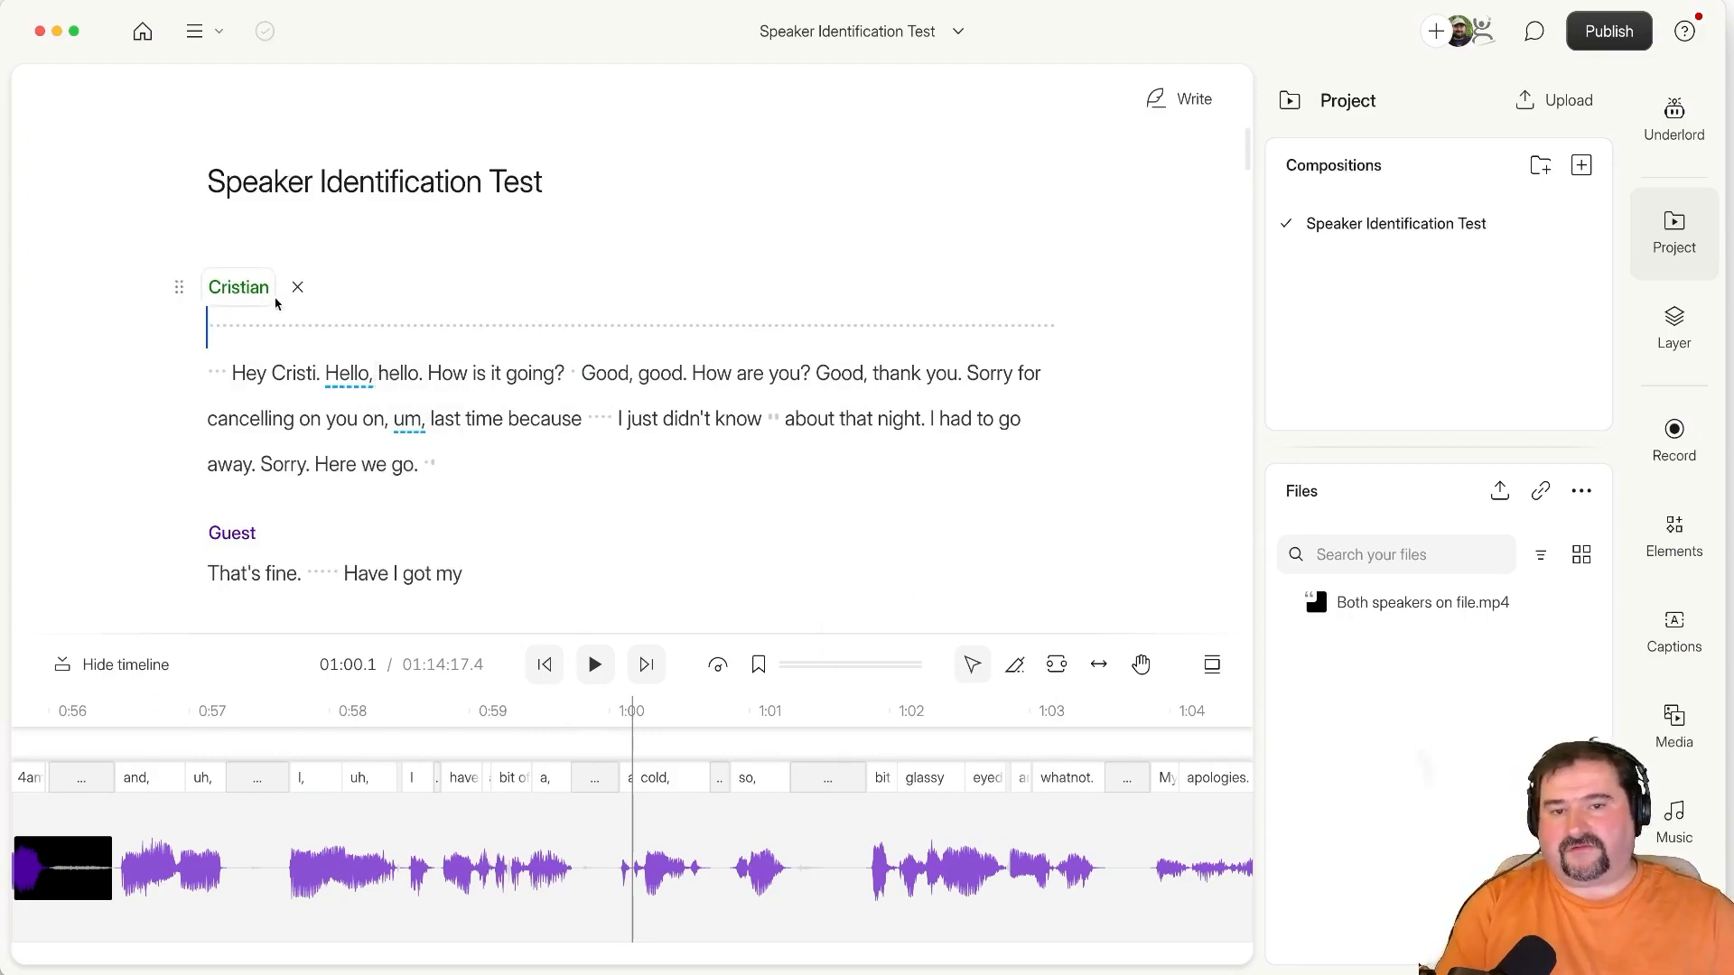